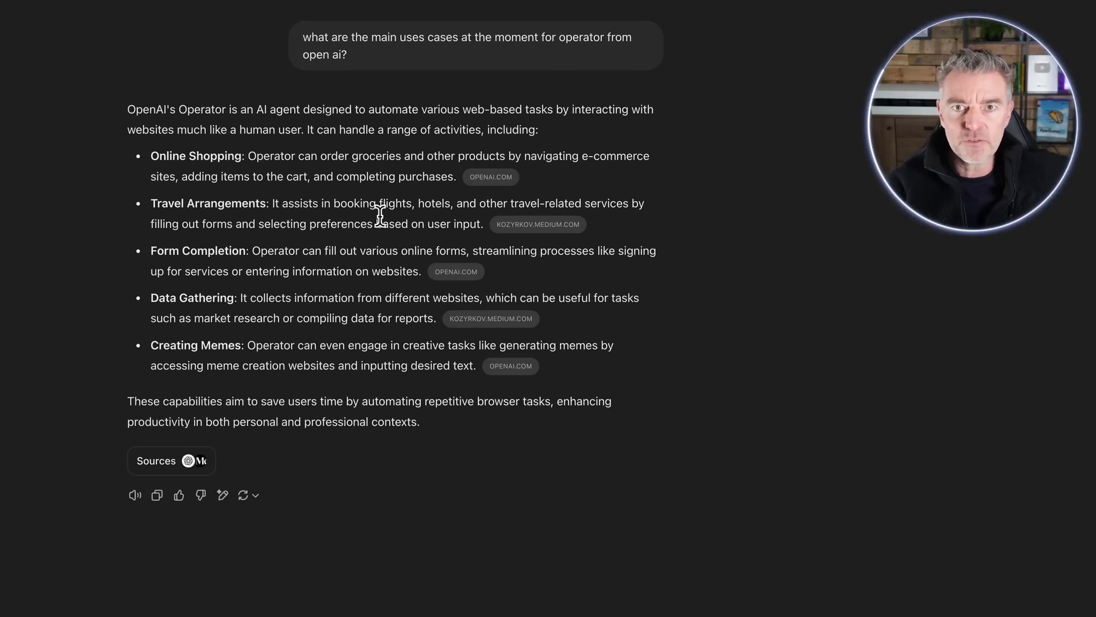
mouse_move(379, 248)
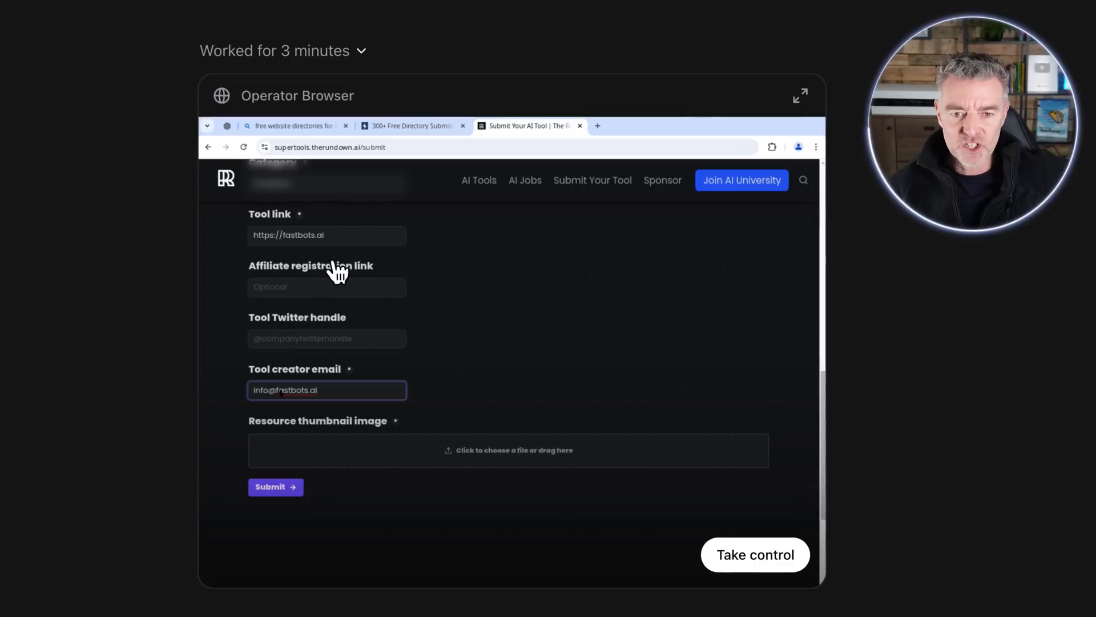
mouse_move(342, 409)
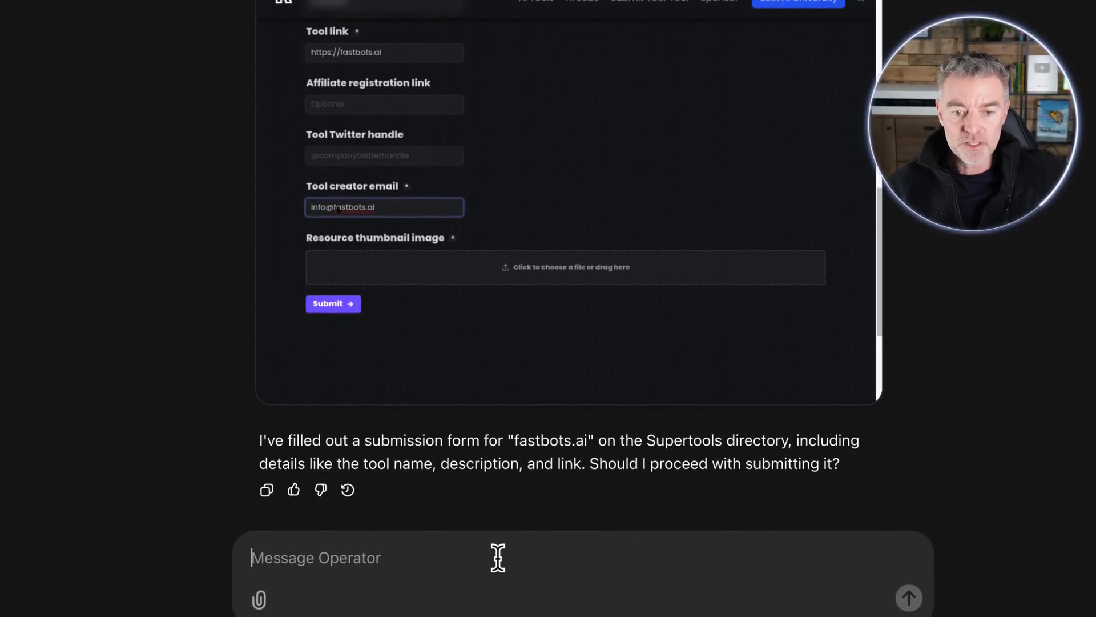
Reply Yes so Operator submits the fastbots.ai form to the Supertools directory
type("Yes")
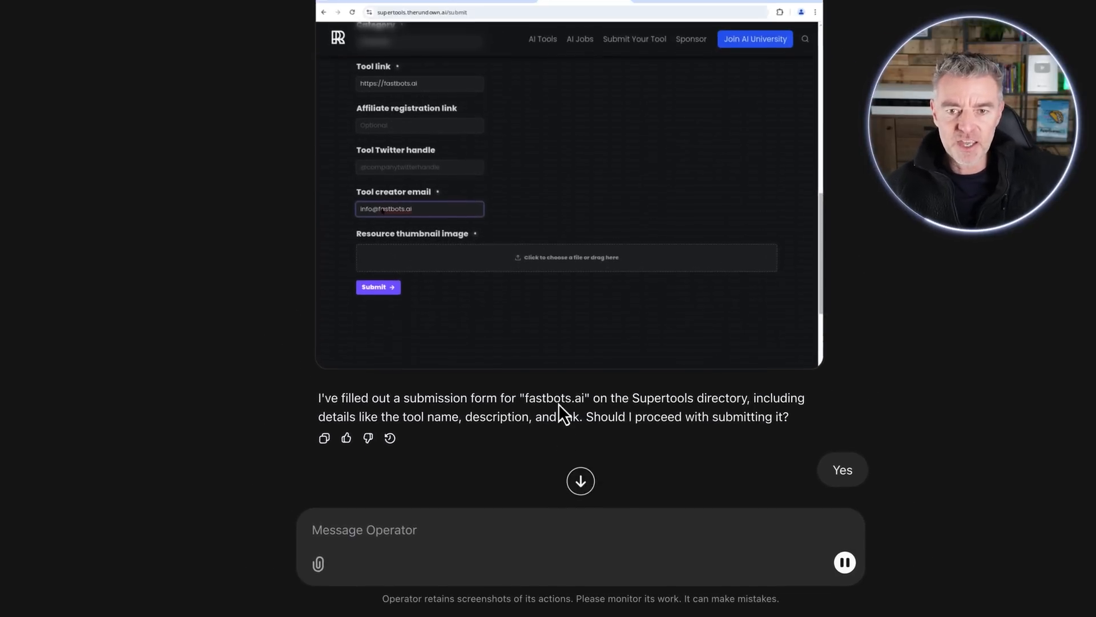
Let Operator browse fastbots.ai for the FastBots logo and read its download question
left_click(843, 469)
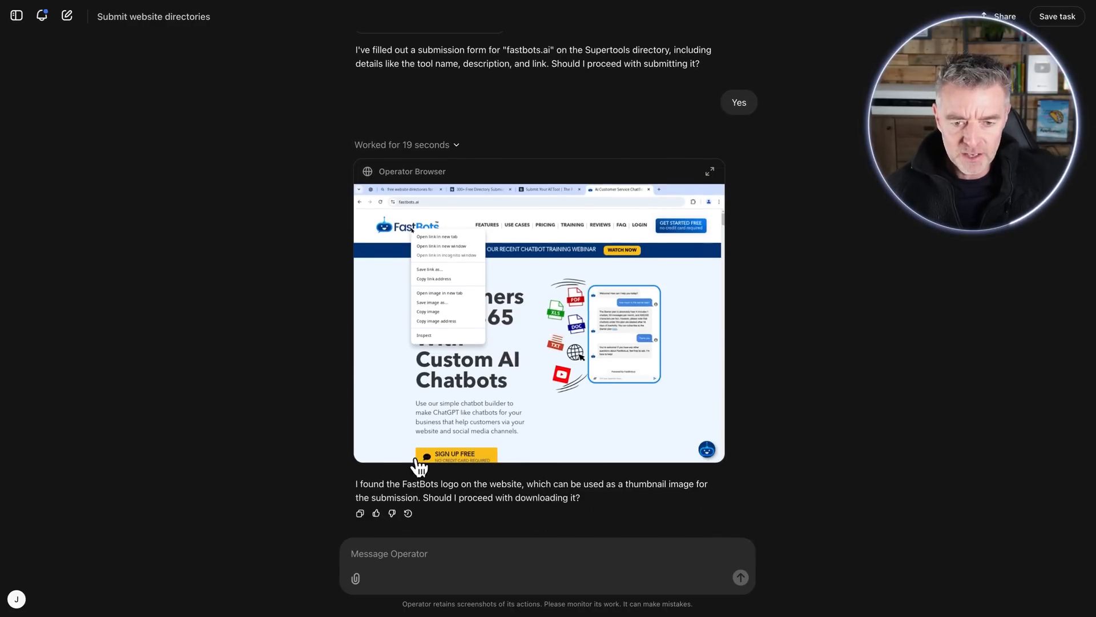
scroll("down", 3)
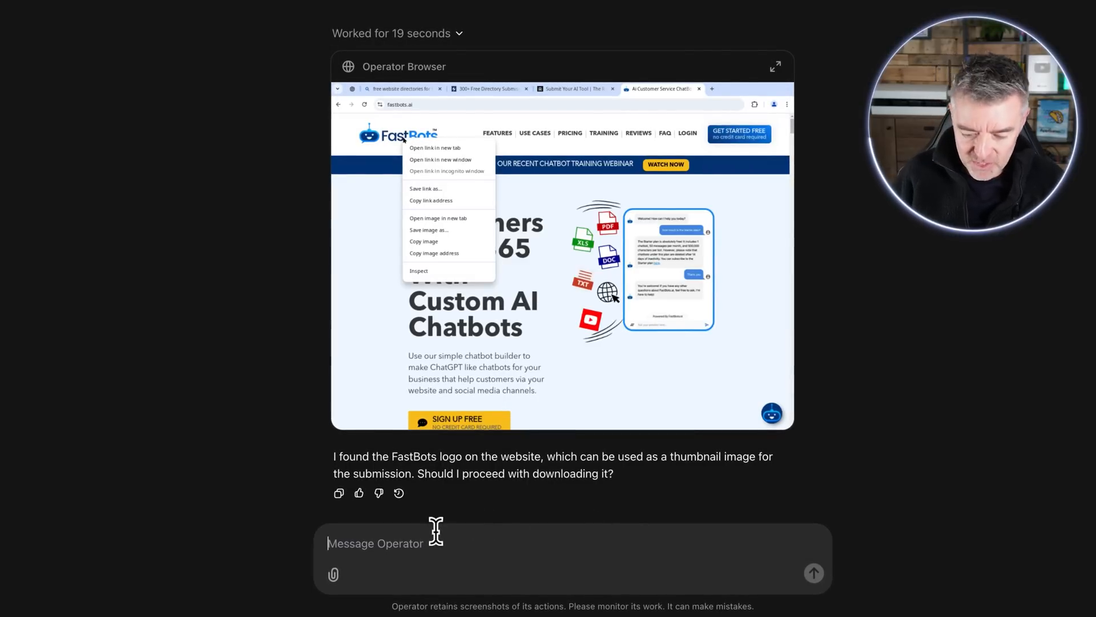
Reply yes so Operator closes the pop-up and selects the FastBots logo file as thumbnail
type("yes")
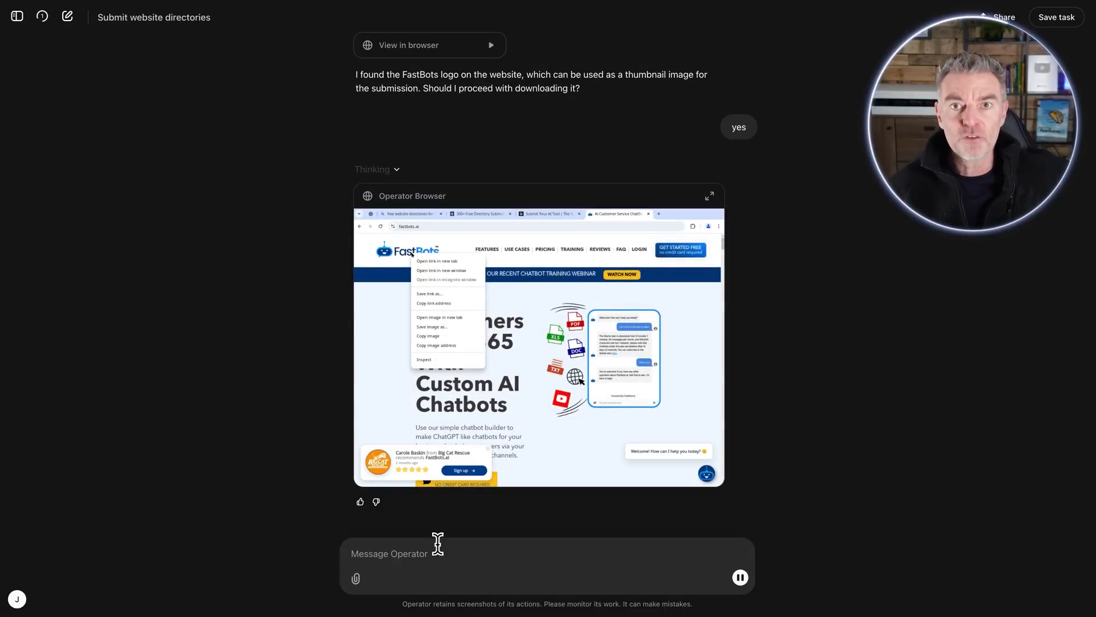
left_click(431, 327)
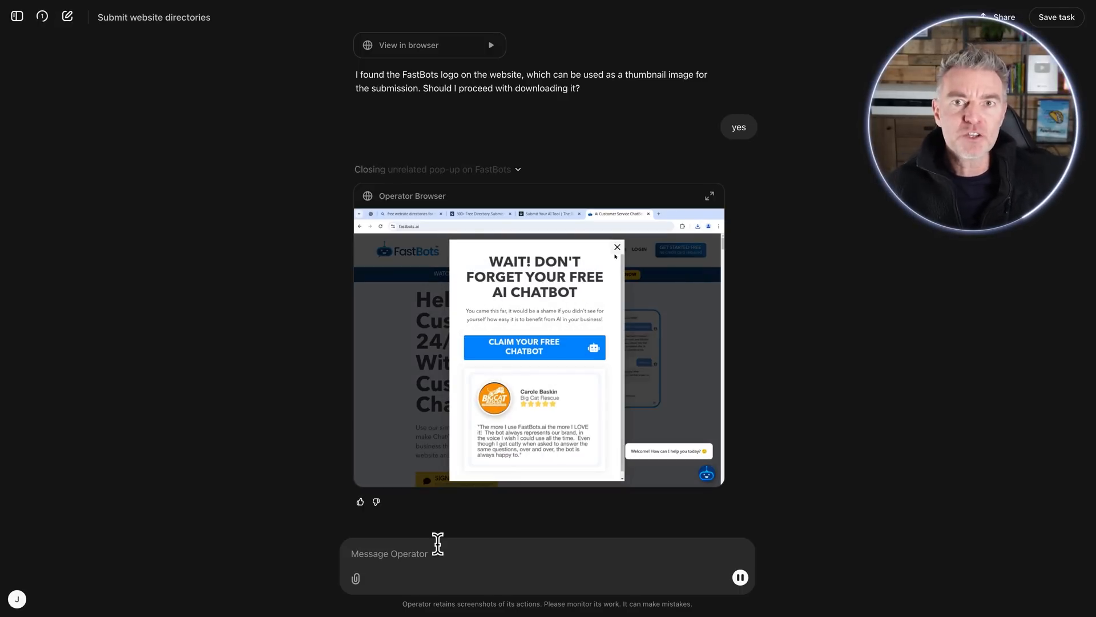
left_click(616, 247)
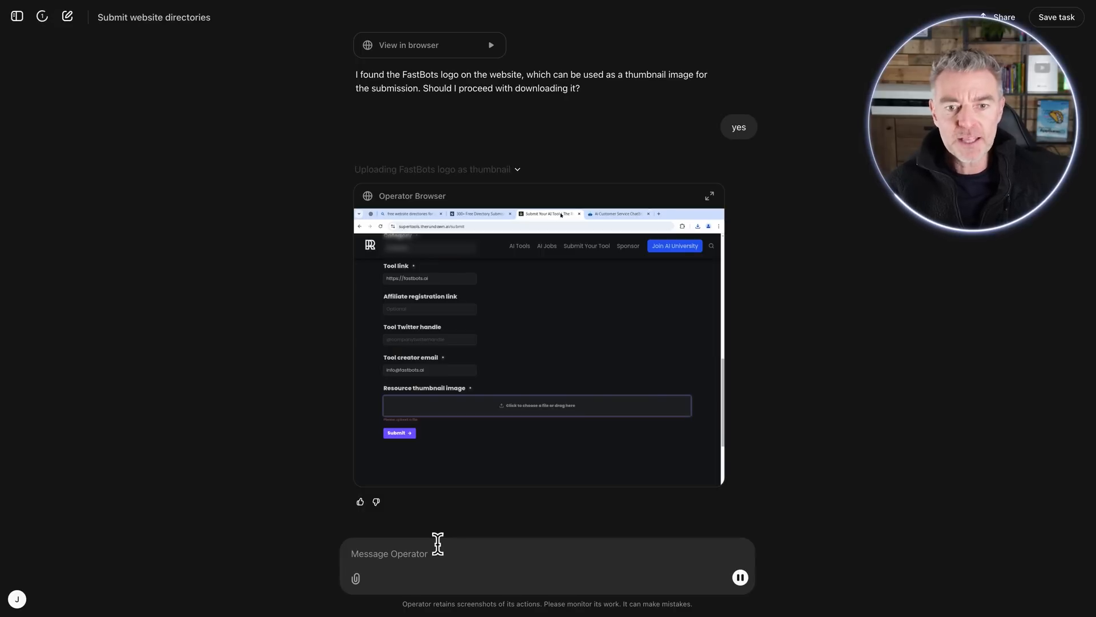
left_click(537, 404)
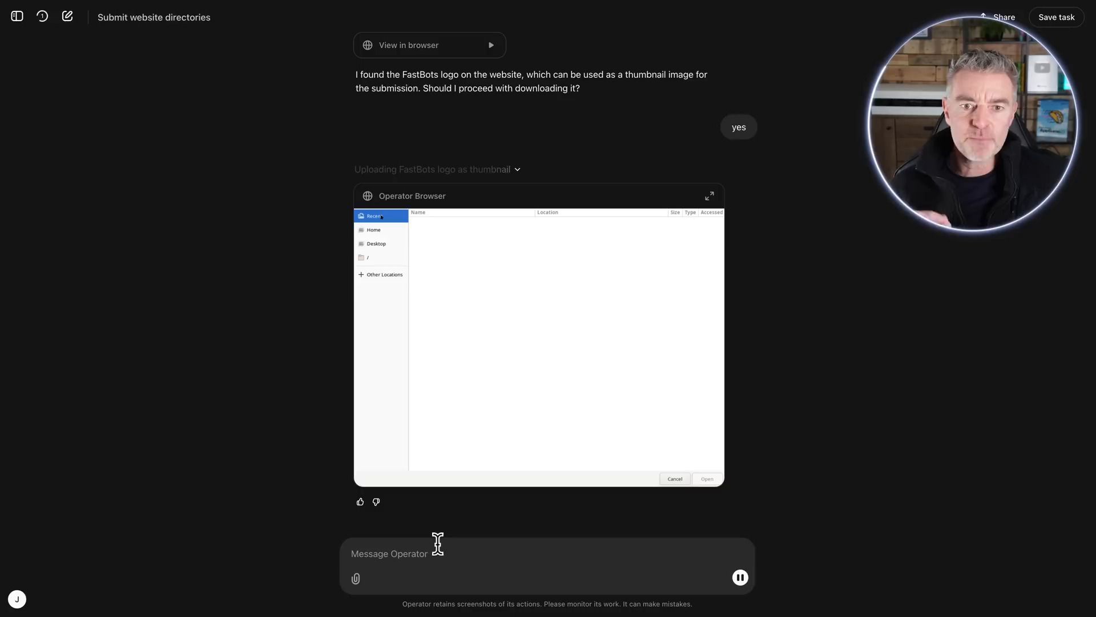
left_click(375, 229)
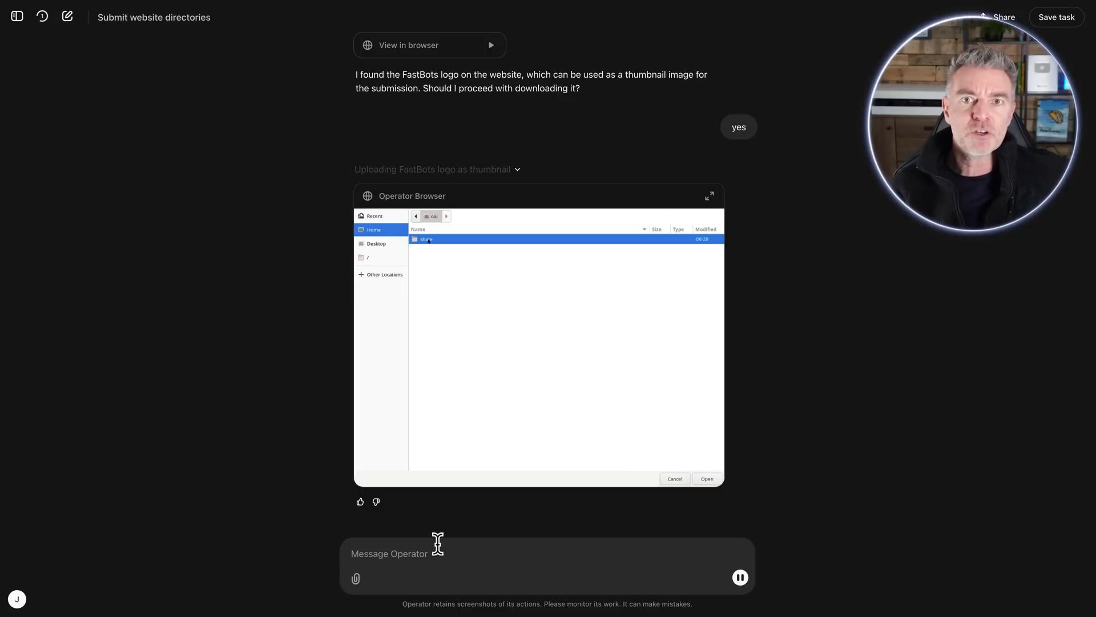
double_click(426, 239)
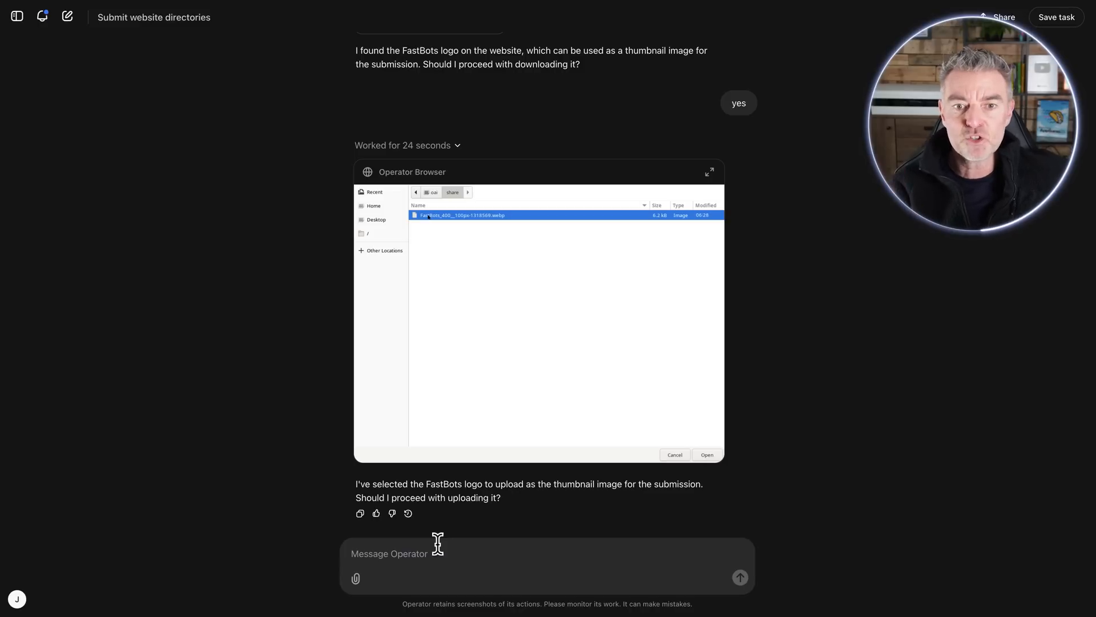
Reply yes to upload the FastBots logo and submit the completed Supertools form
scroll("down", 3)
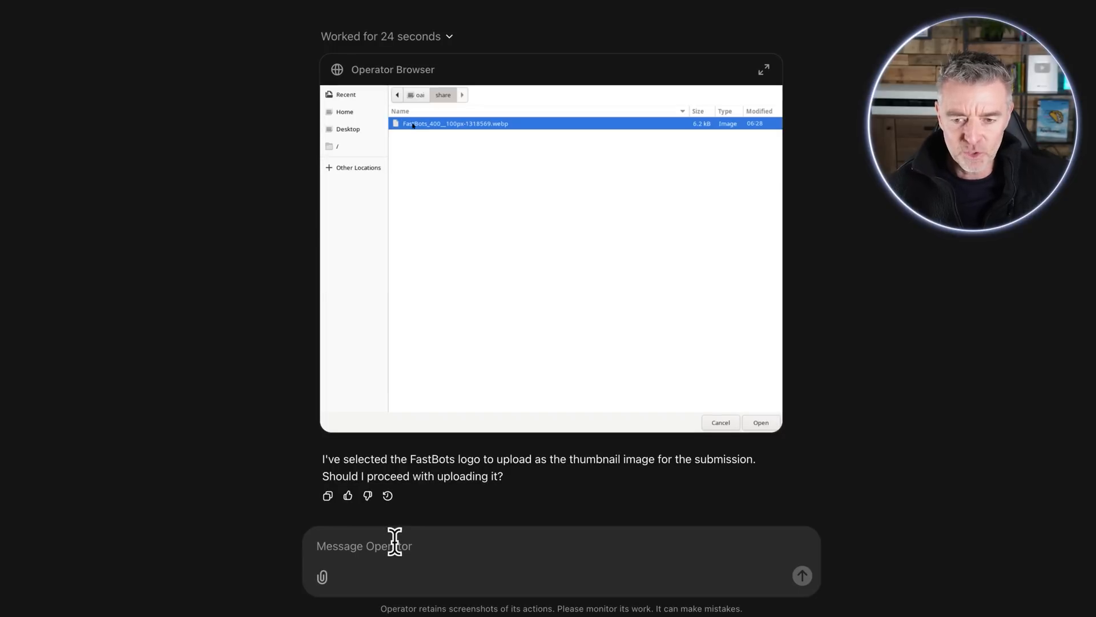
type("yes")
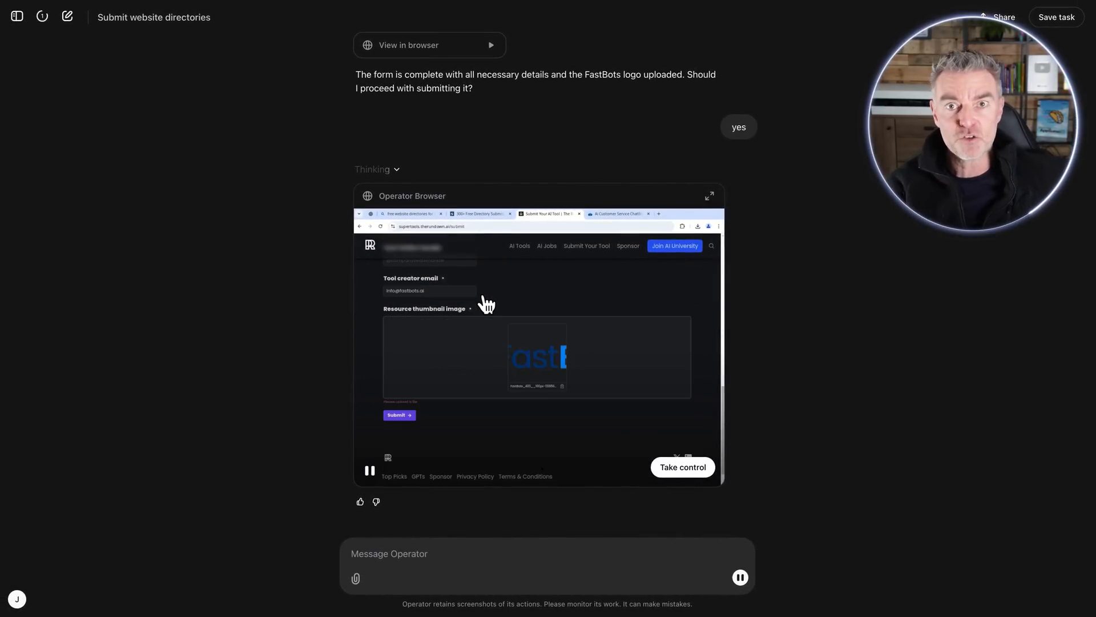
scroll("down", 3)
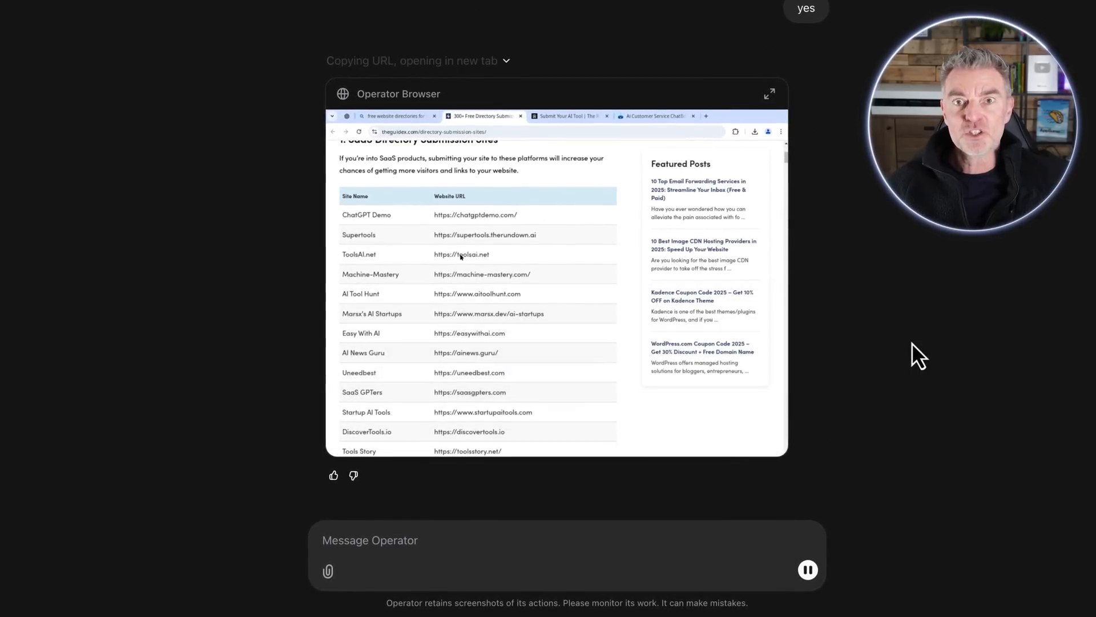
double_click(461, 255)
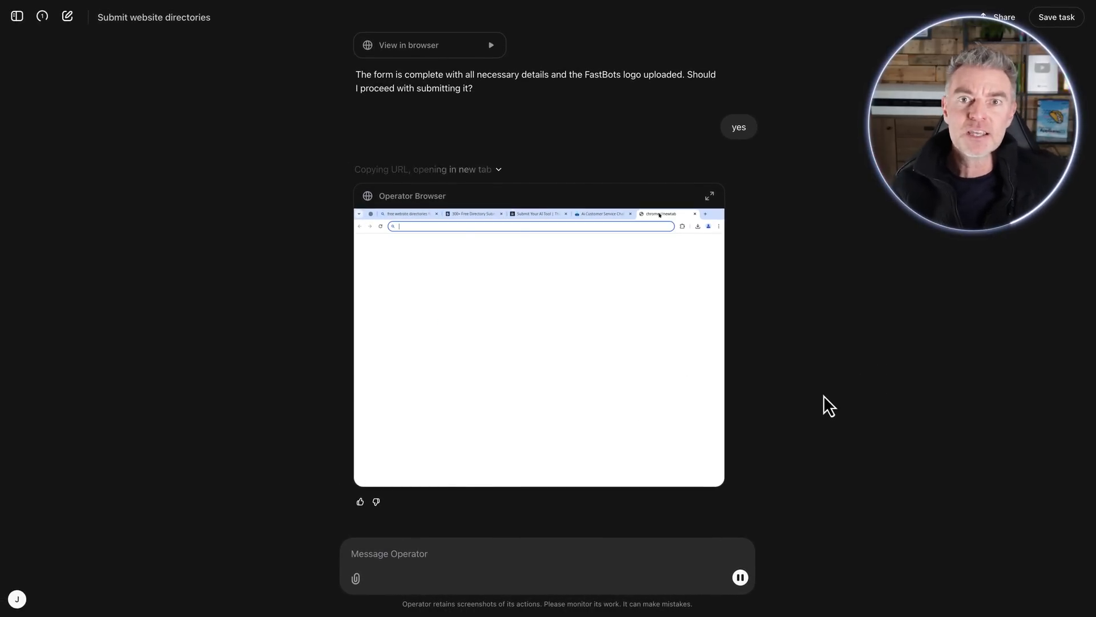
type("https://toolsai.net")
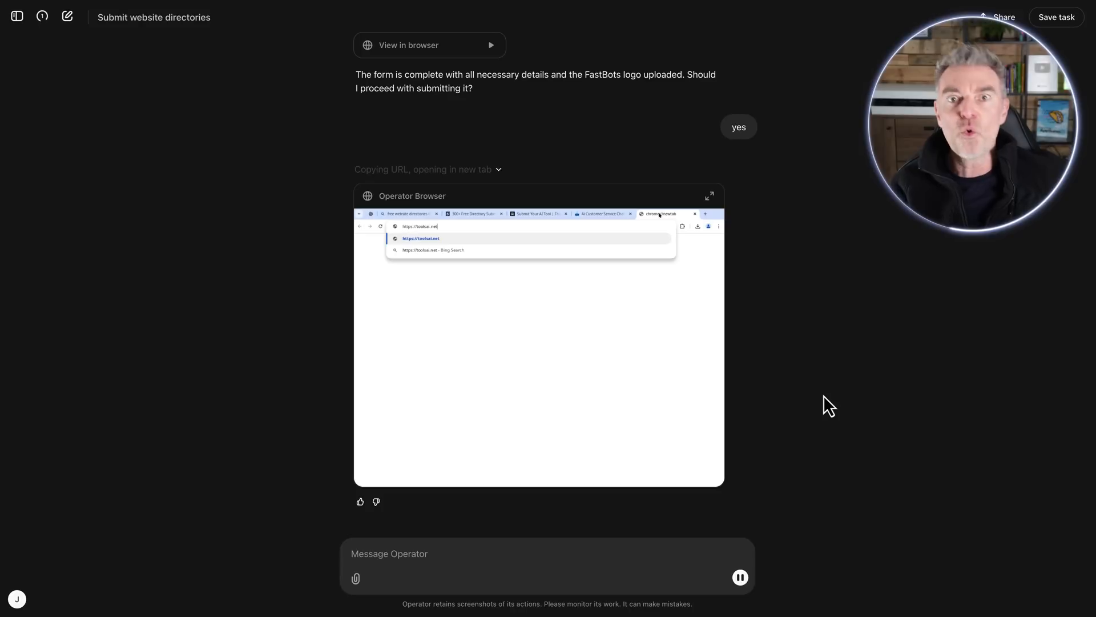
key("Enter")
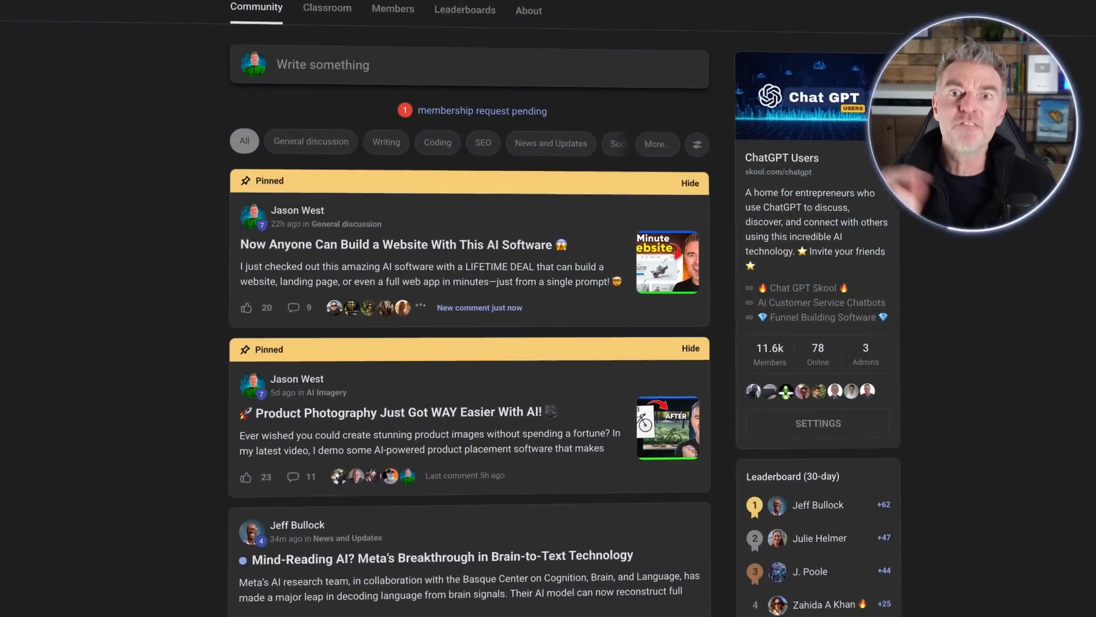
scroll("down", 3)
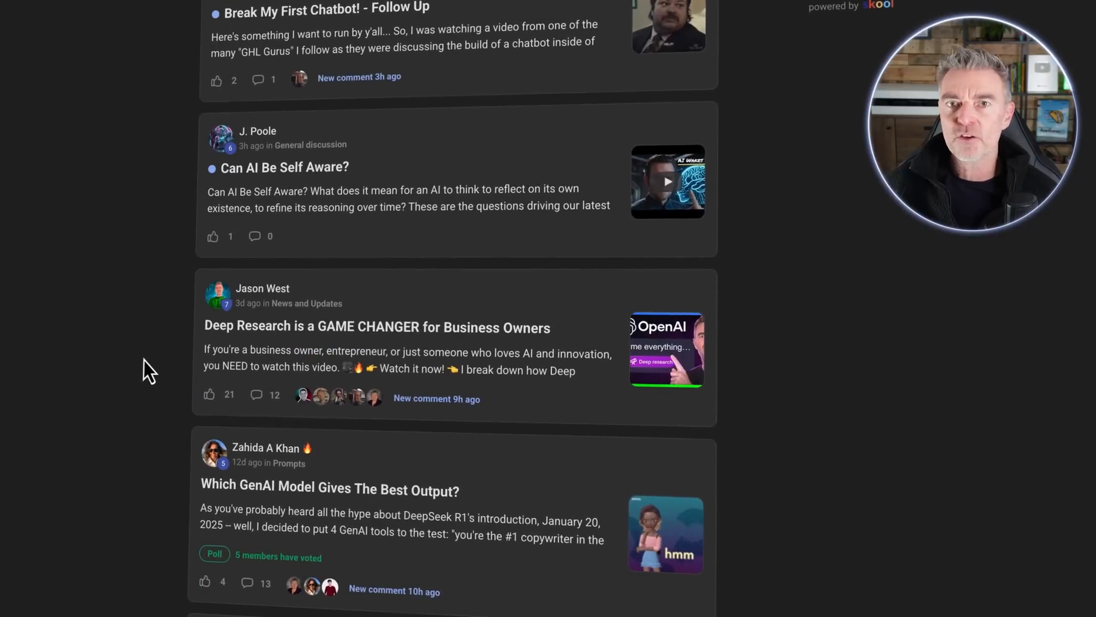
scroll("down", 3)
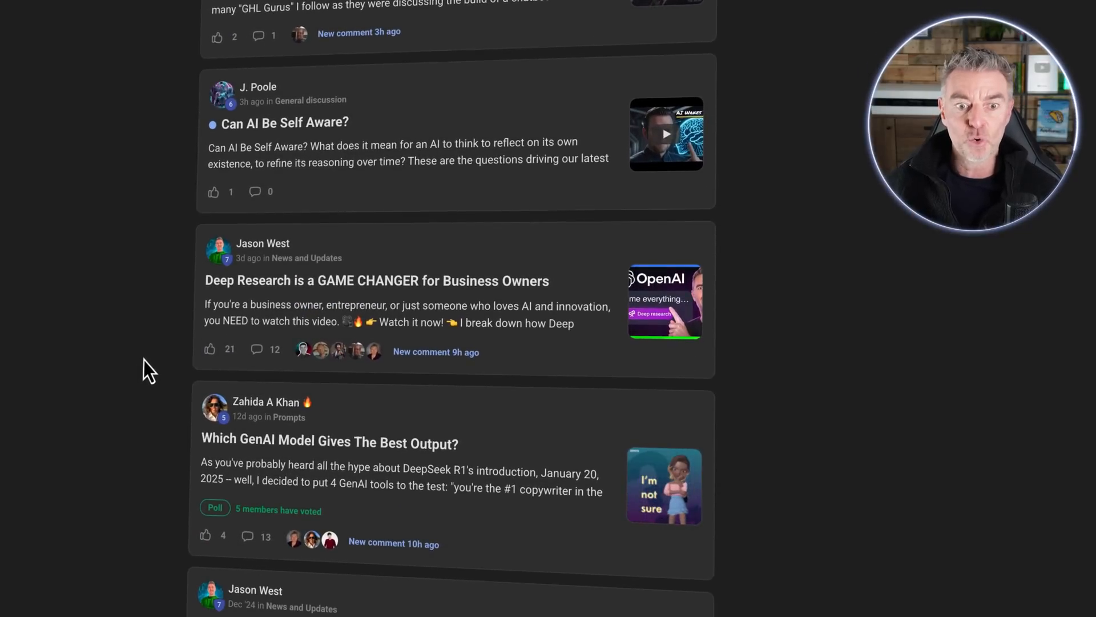
scroll("down", 3)
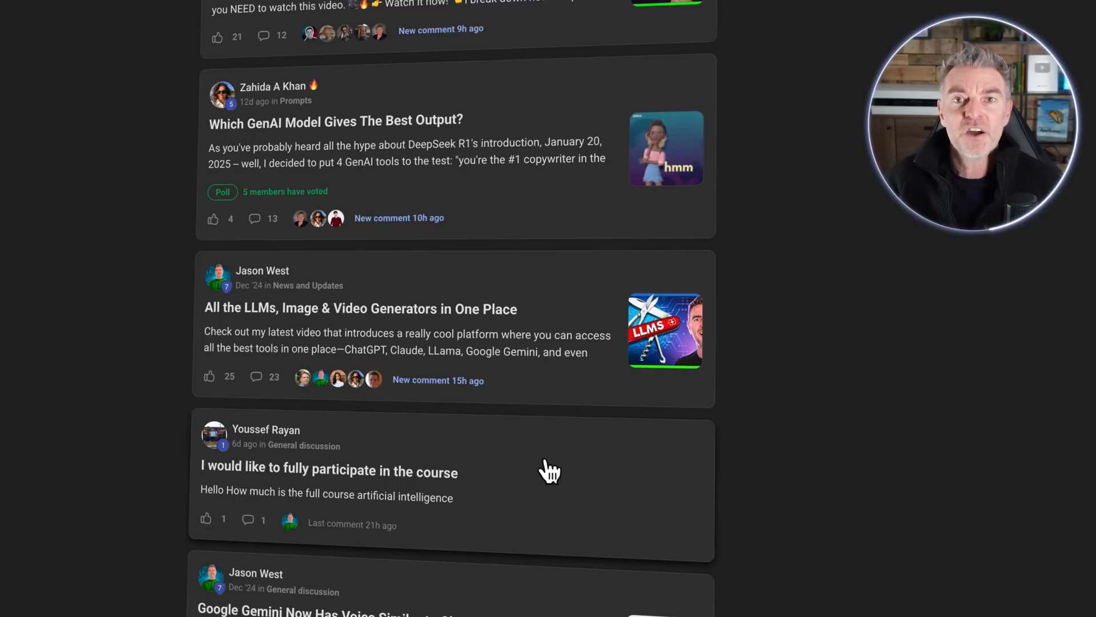
scroll("down", 3)
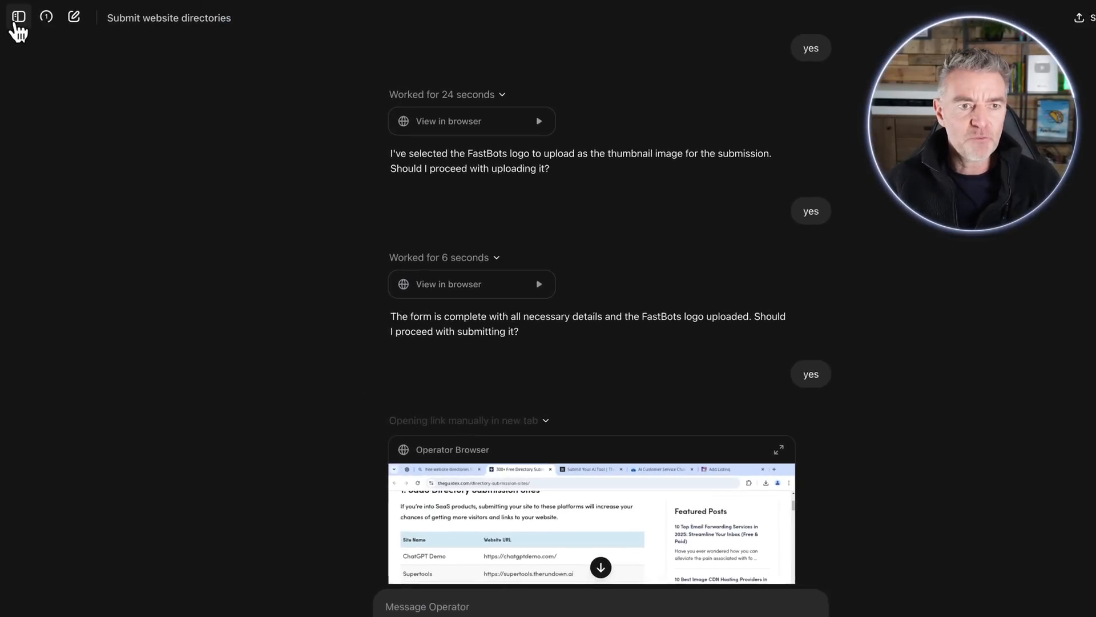
Open the Find rental property task from Recents and scroll through its Rightmove conversation
left_click(20, 17)
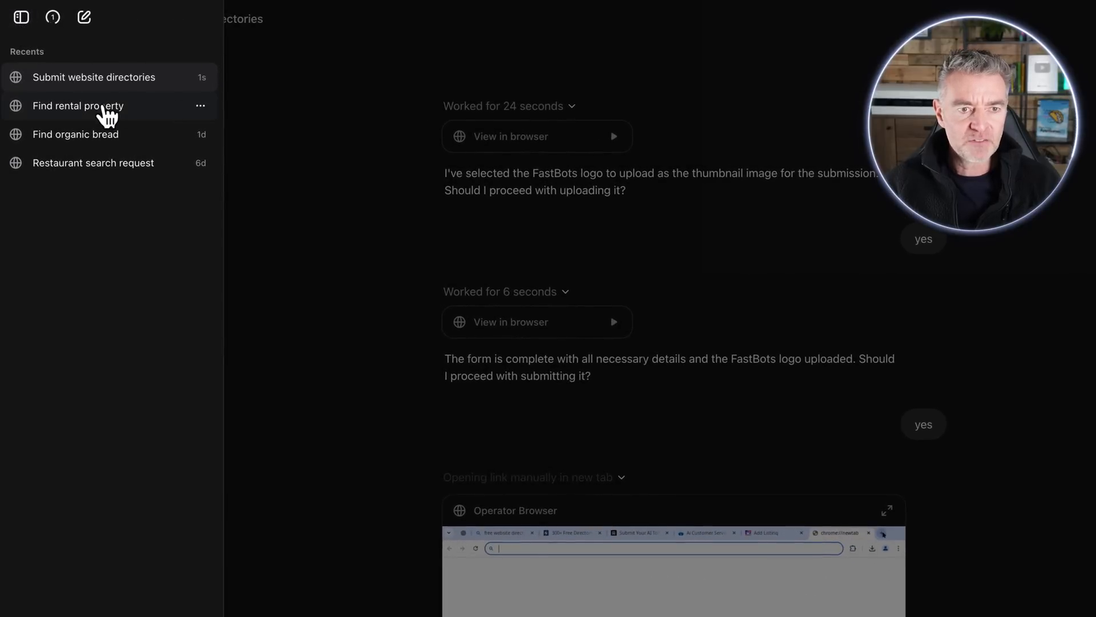
left_click(21, 17)
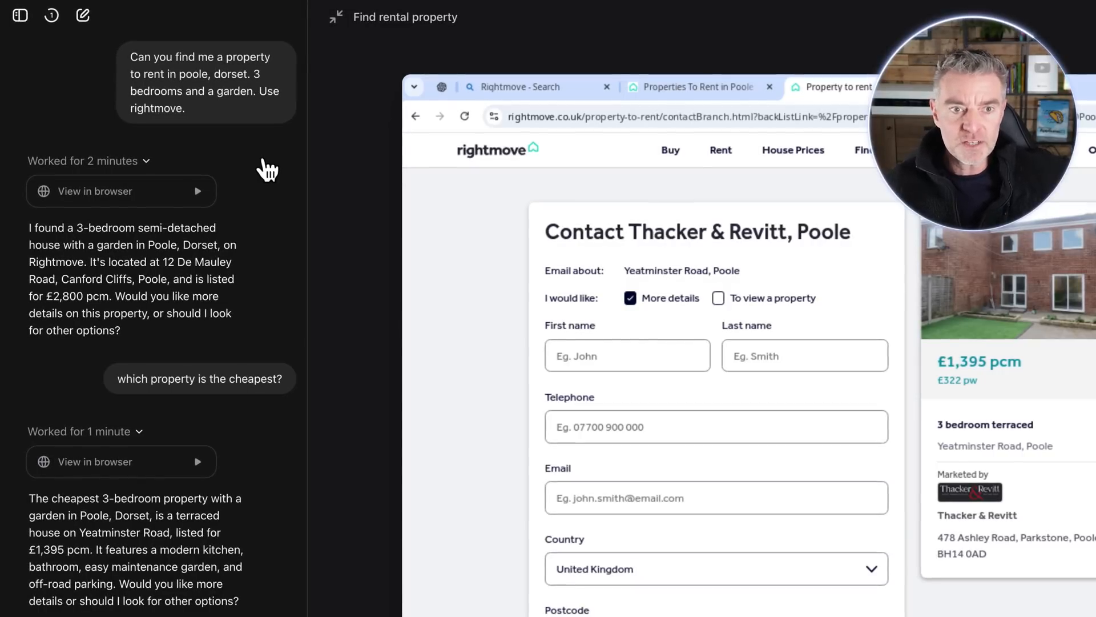
mouse_move(190, 170)
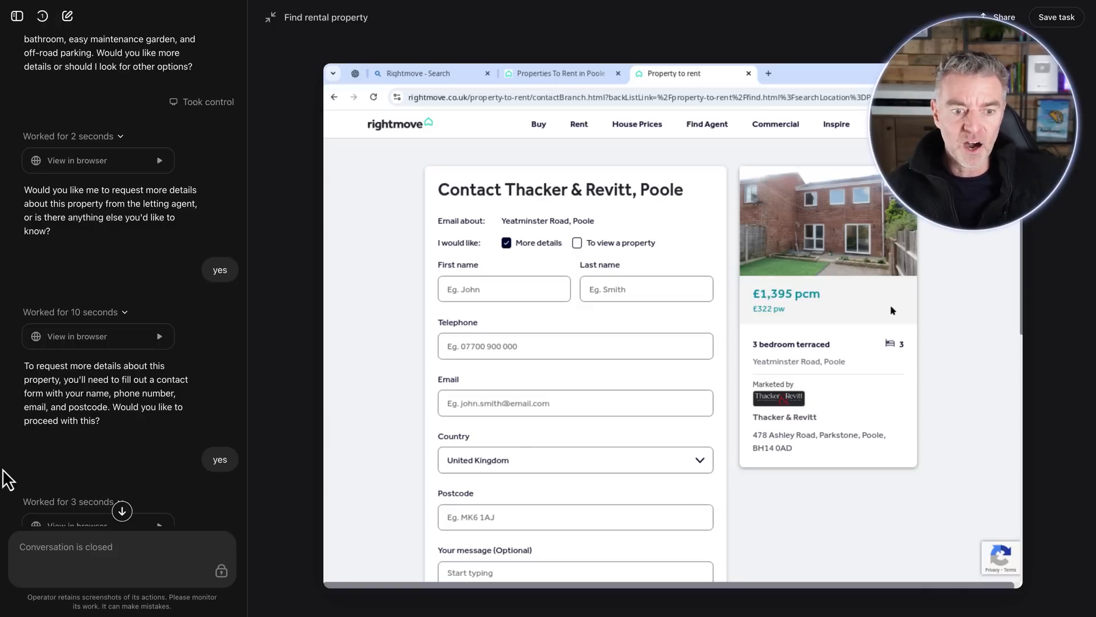
scroll("down", 3)
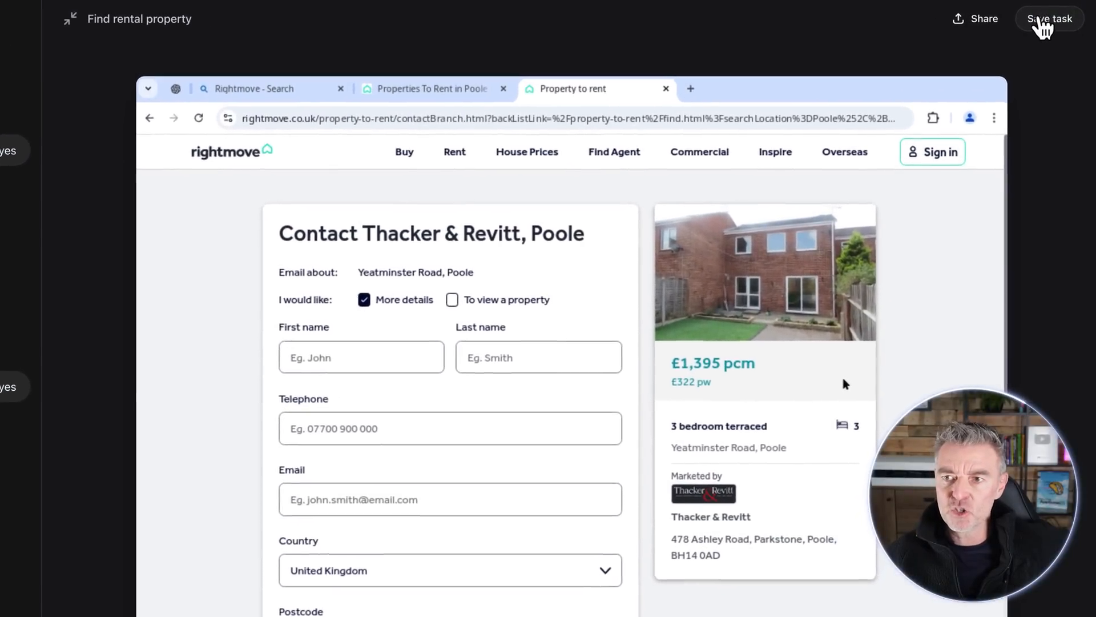
Reveal the Create shareable video option via Share on the rental-property task
left_click(983, 19)
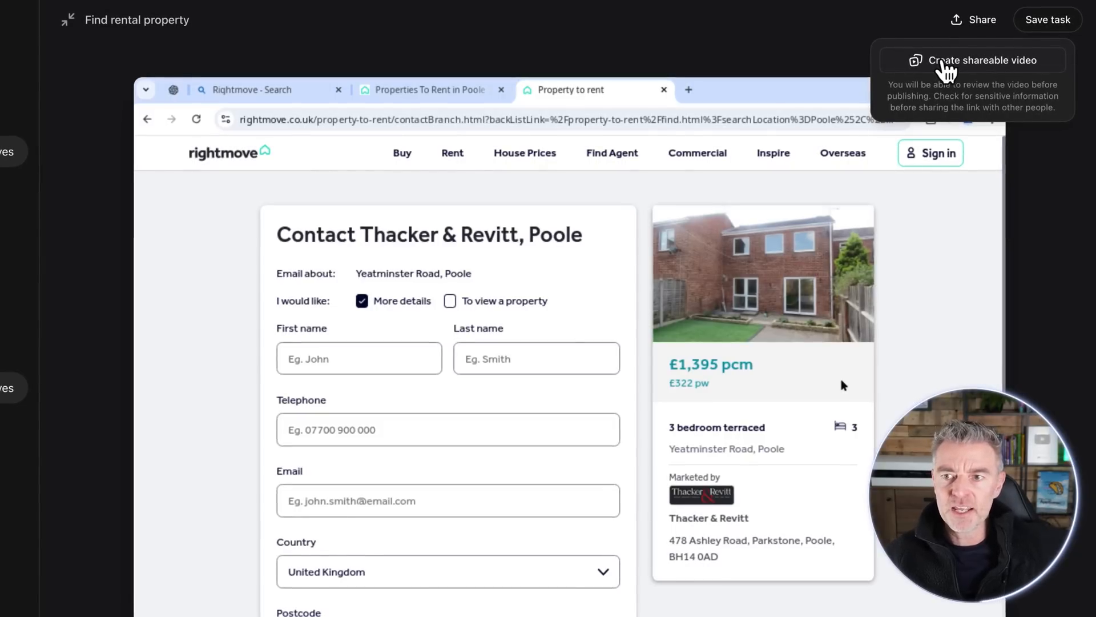
mouse_move(192, 228)
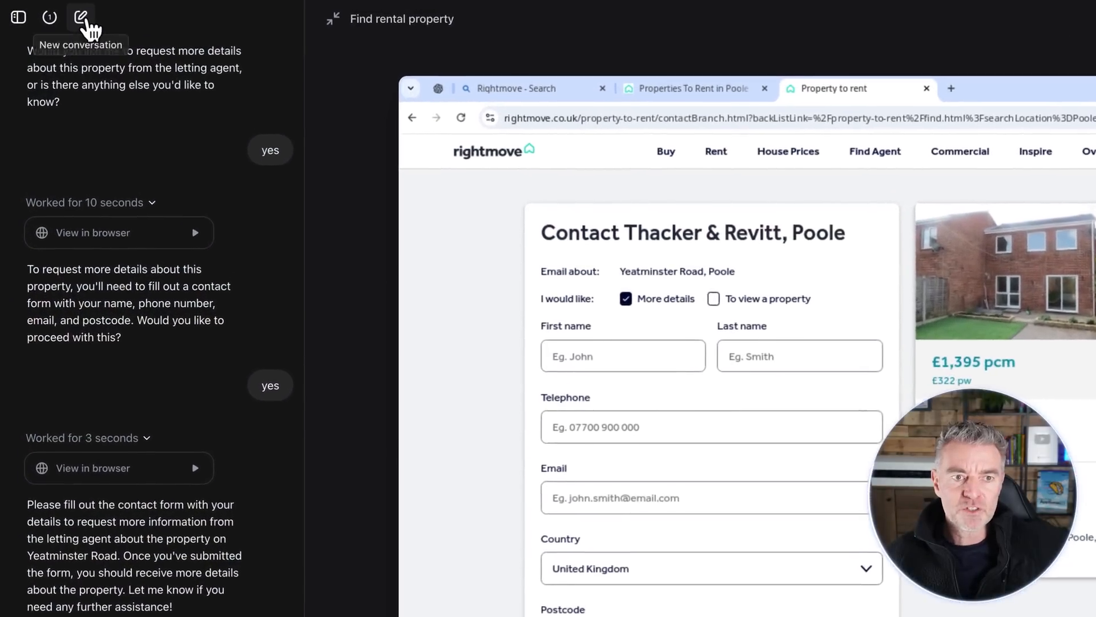
Start a new Operator conversation, returning to the start page with Shopping suggestions
left_click(80, 17)
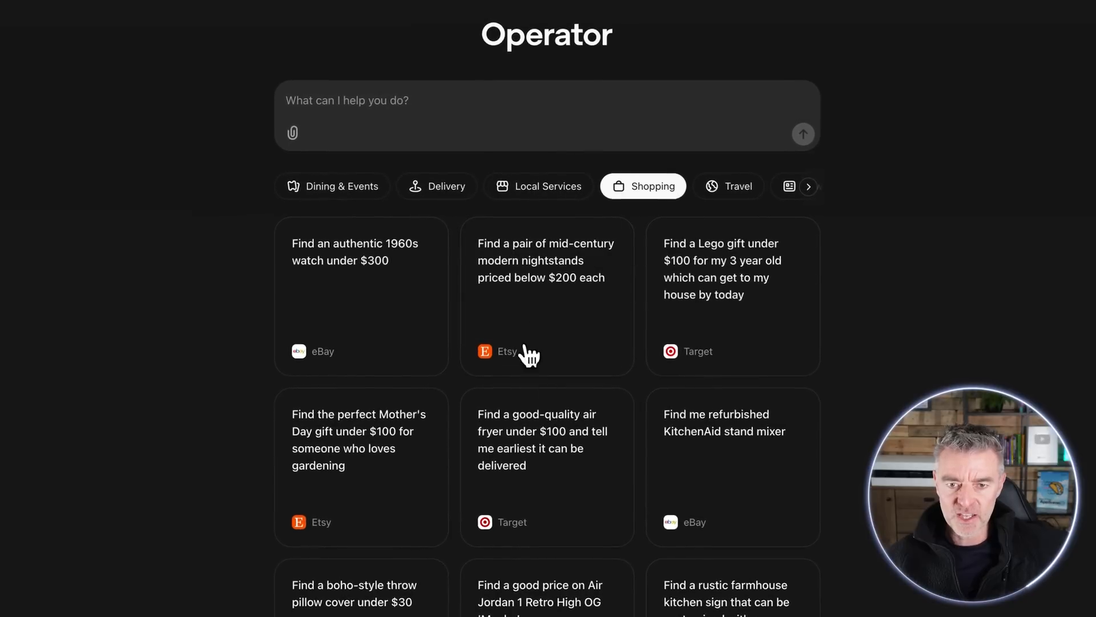
Switch the home-page suggestions to the Travel category
scroll("down", 3)
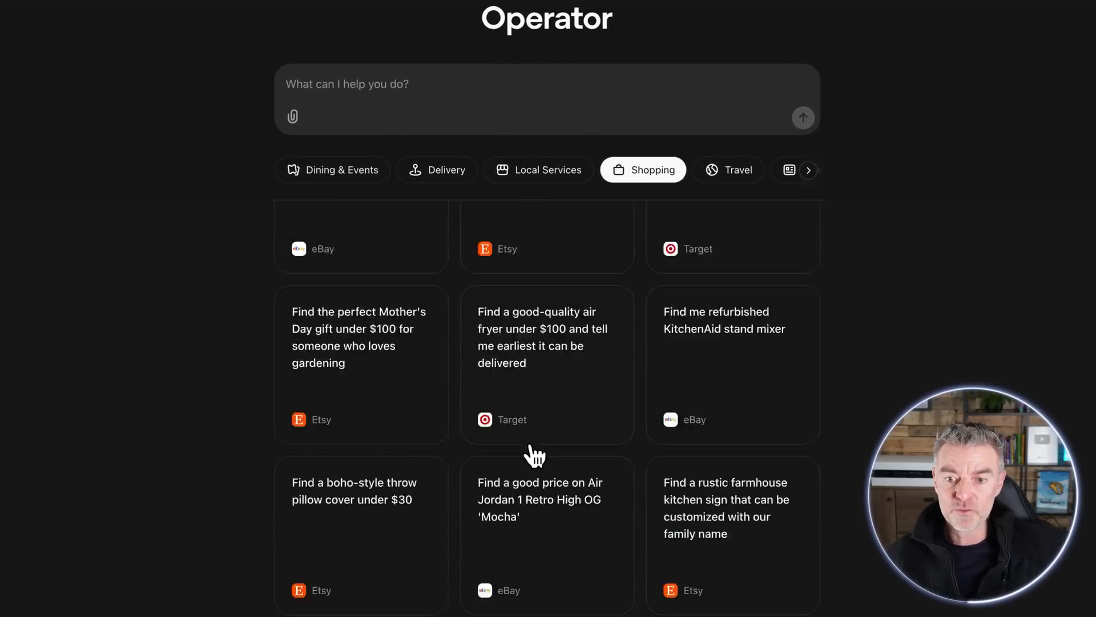
left_click(730, 171)
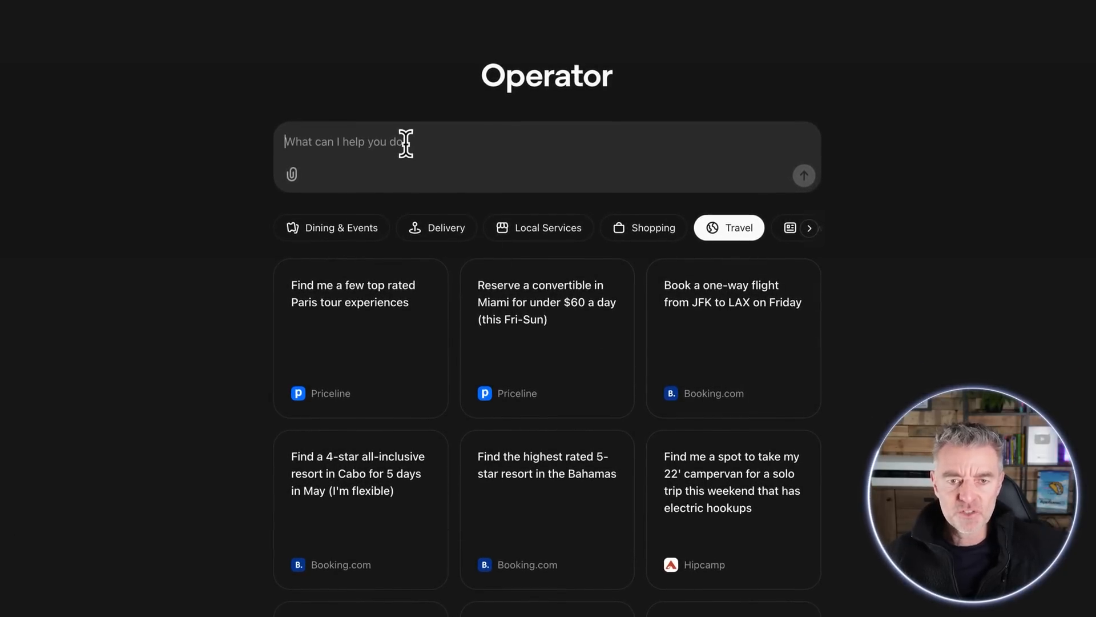
Ask Operator to use booking.com to find a 5-star hotel in Brighton, England for March 25th–26th
type("use boioking.com to")
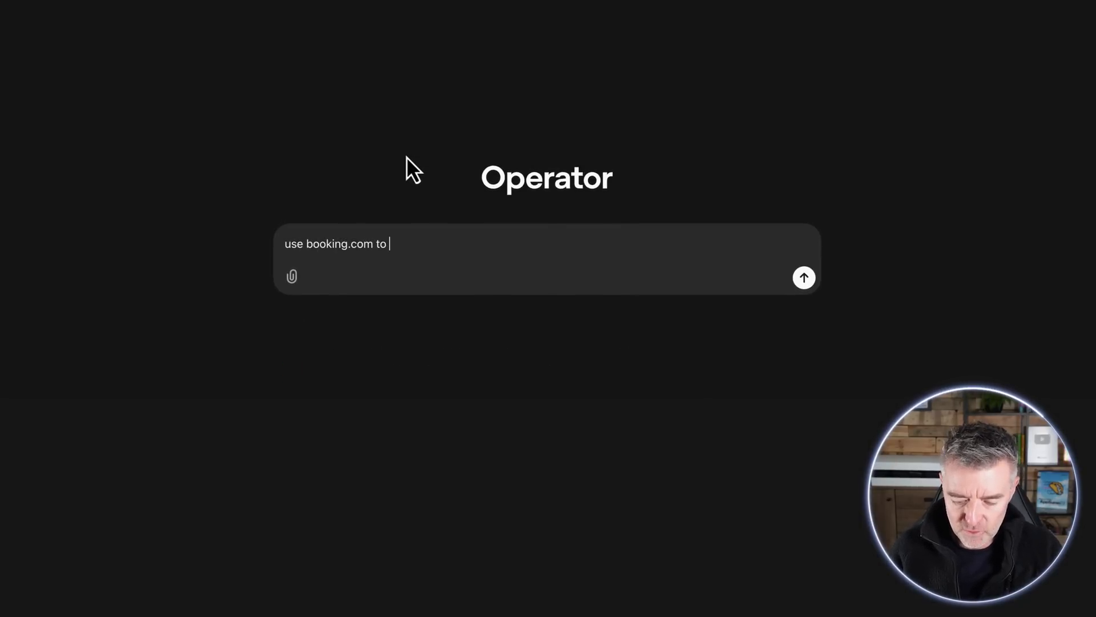
type("find me a")
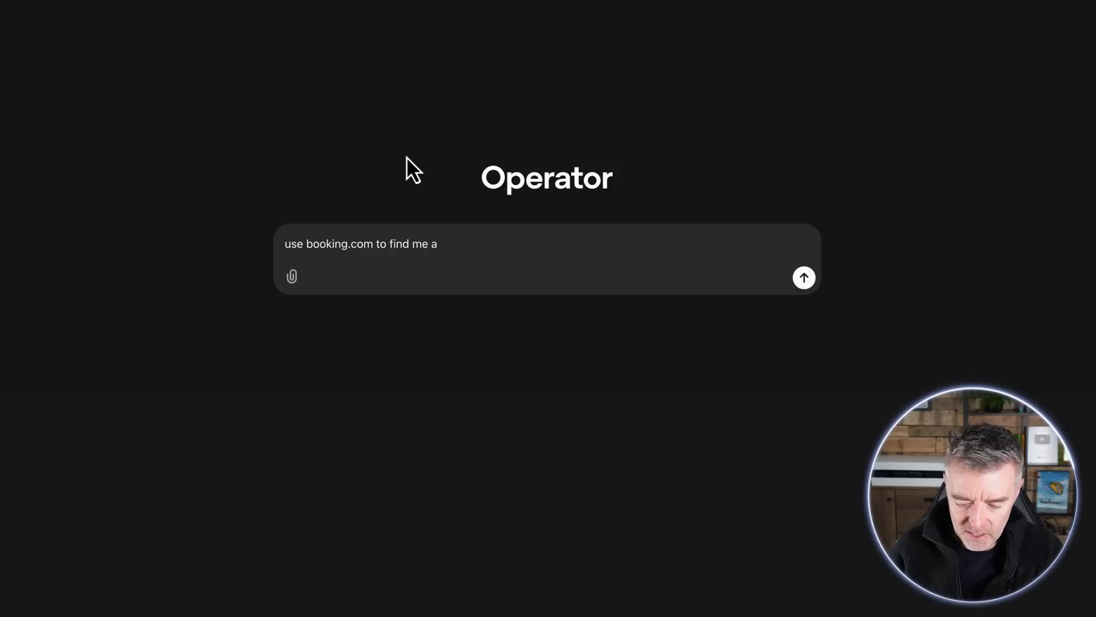
type("5 star hot")
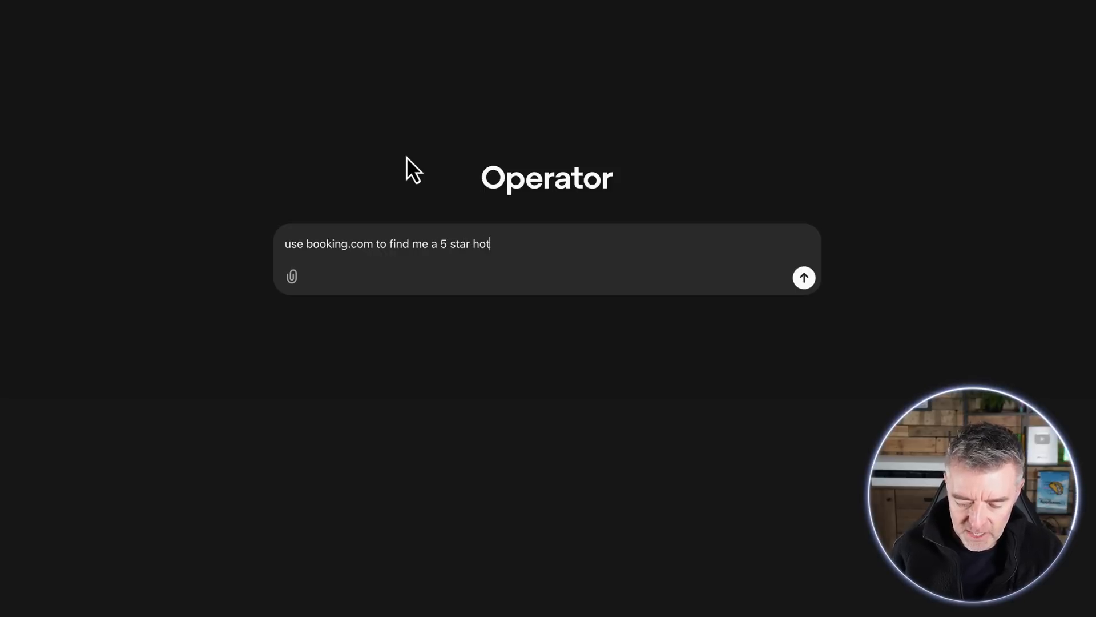
type("el in brighton")
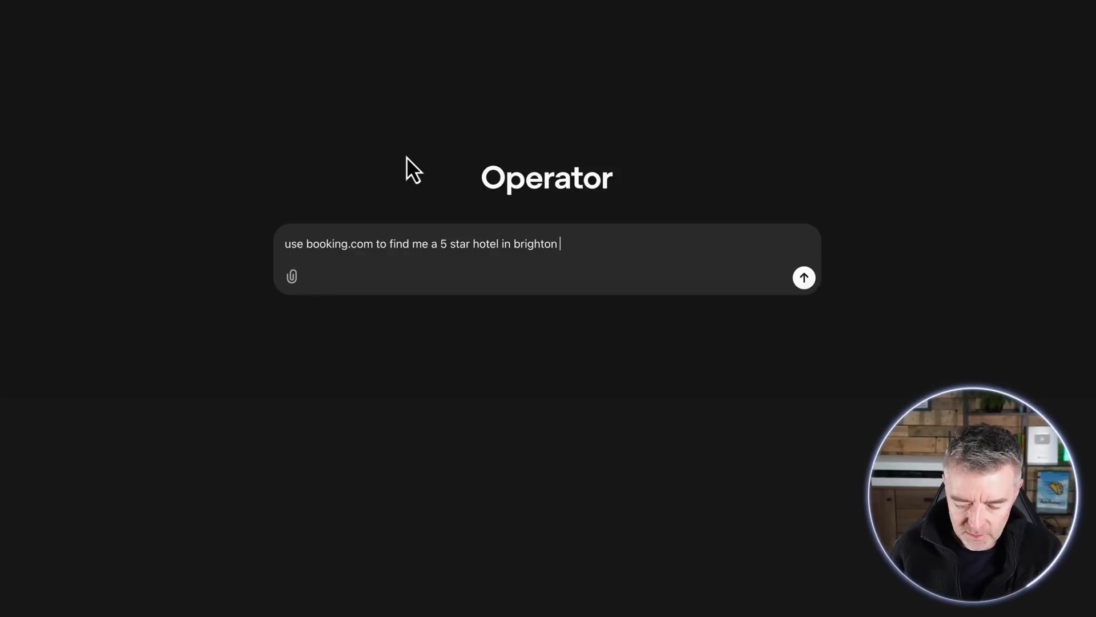
type("england on March 25th t")
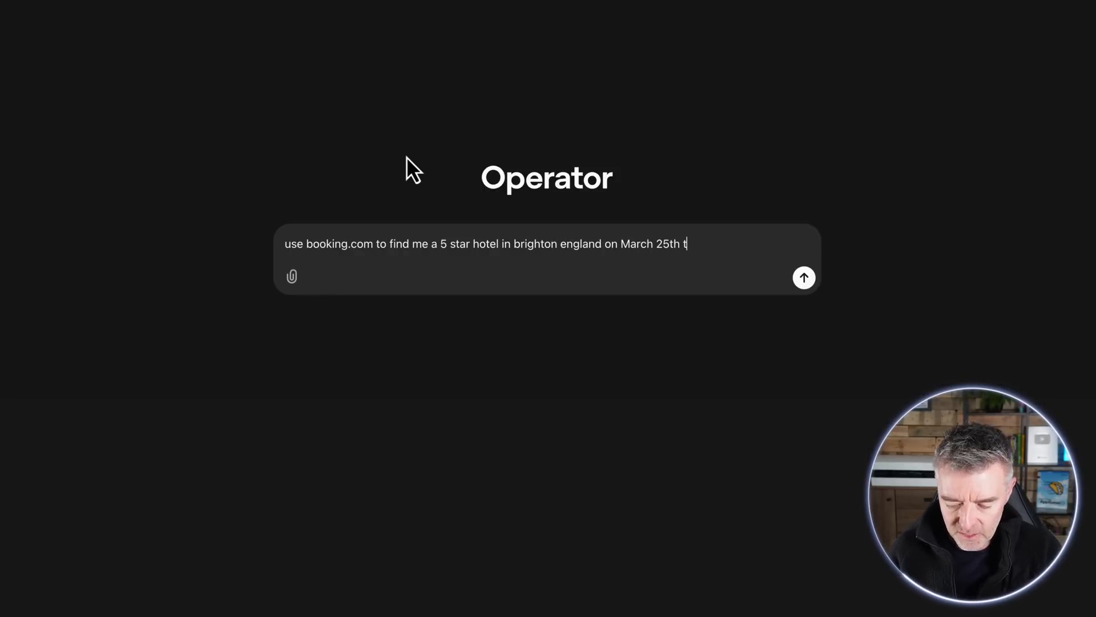
type("o the 26th")
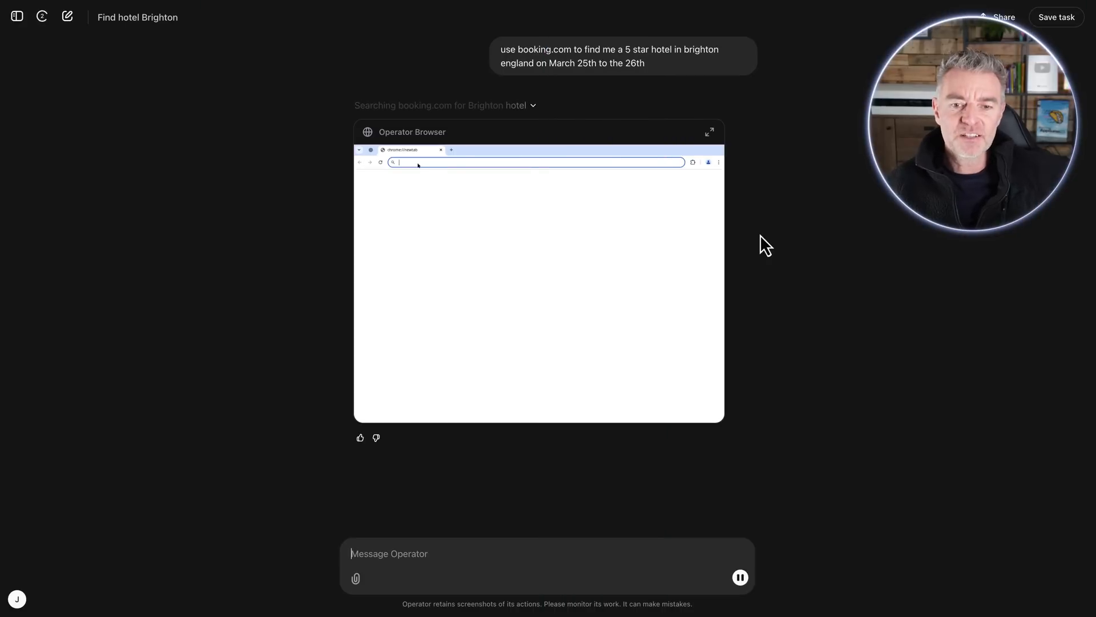
Send Operator to booking.com and enlarge its live browser view
type("booking.com")
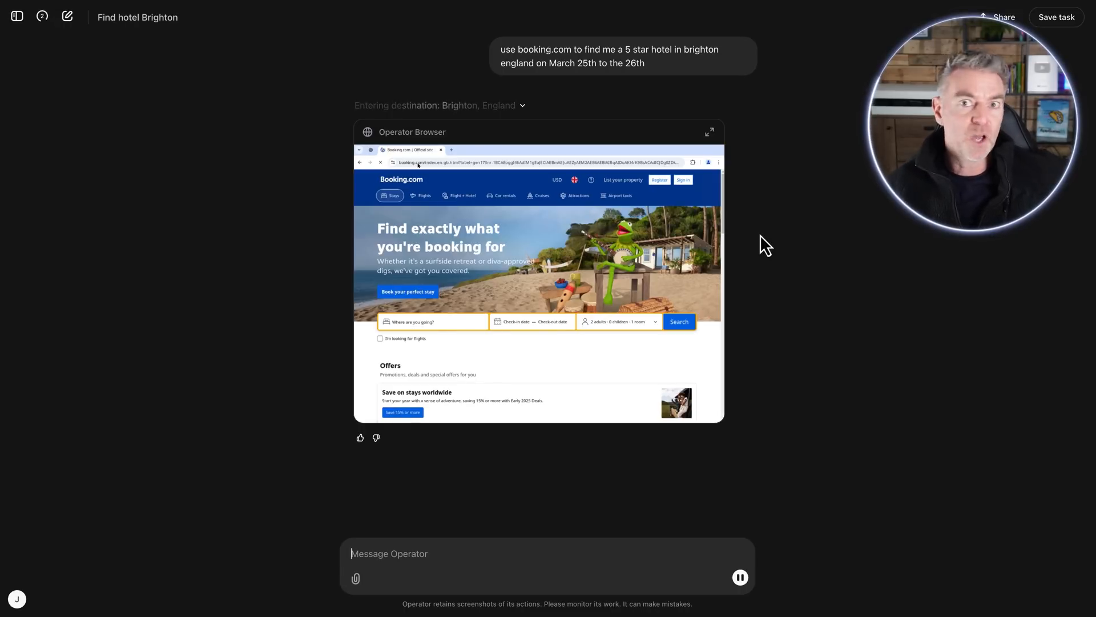
left_click(433, 322)
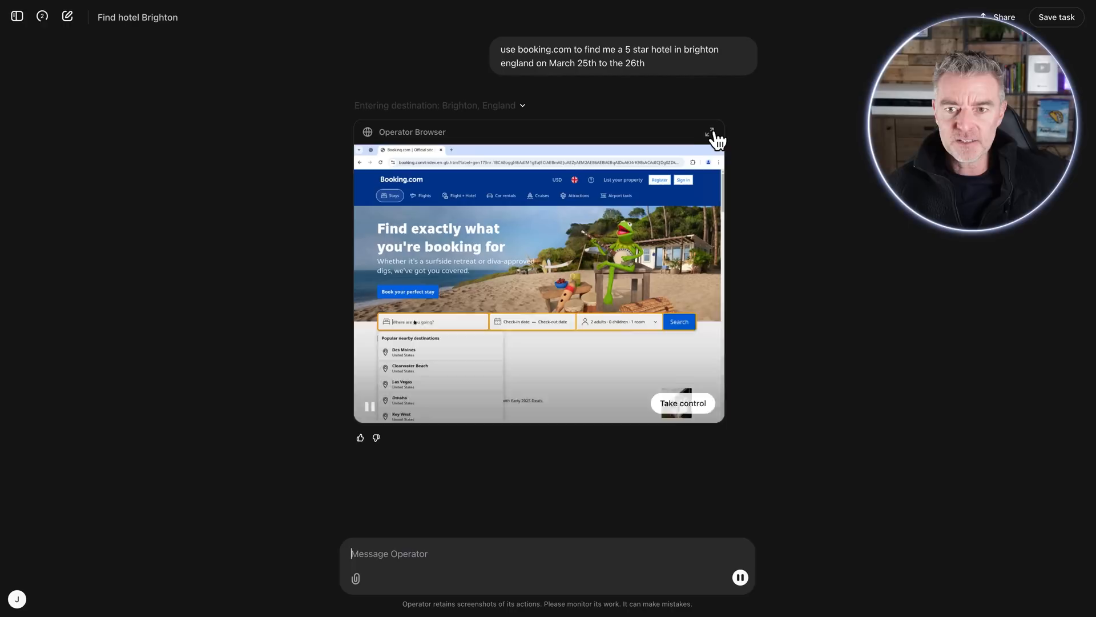
left_click(713, 132)
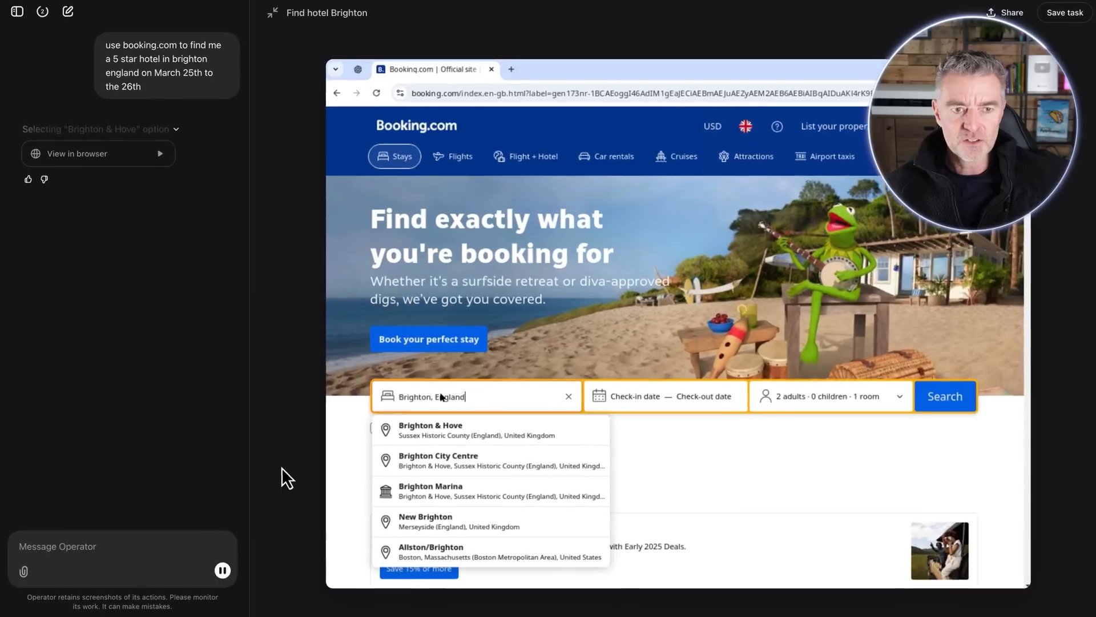
Let the agent set Brighton & Hove as destination and start correcting the April dates
left_click(431, 430)
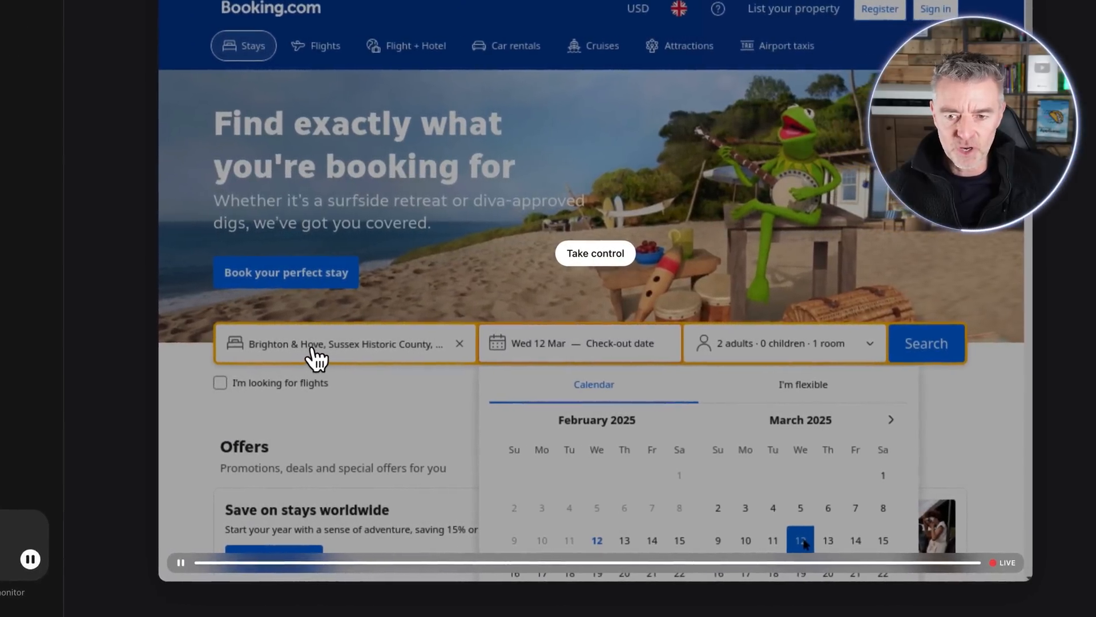
left_click(828, 540)
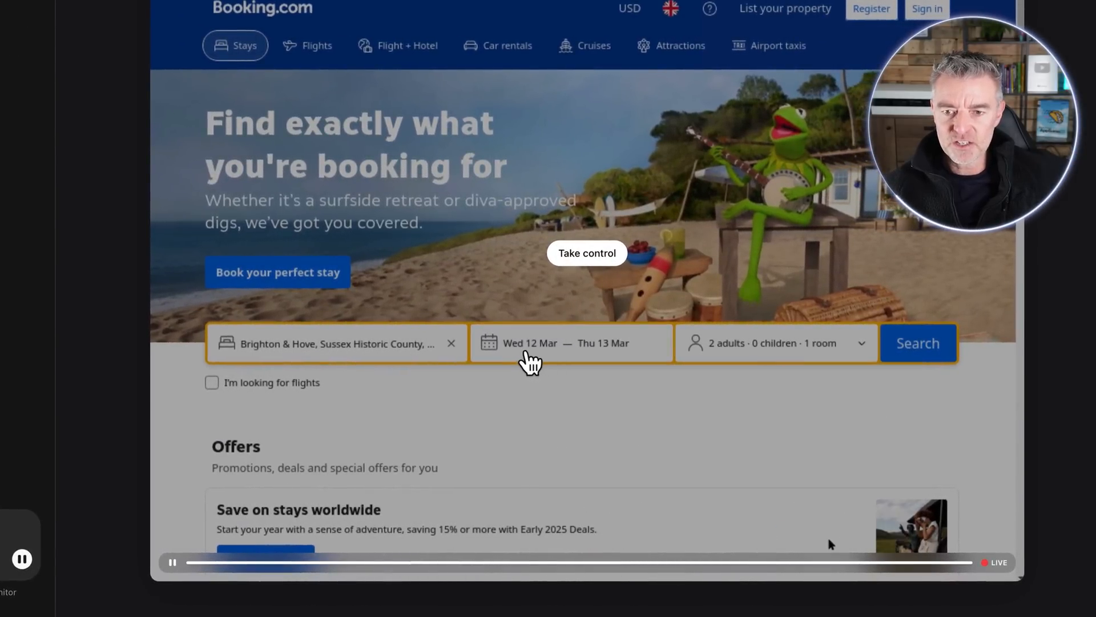
mouse_move(66, 319)
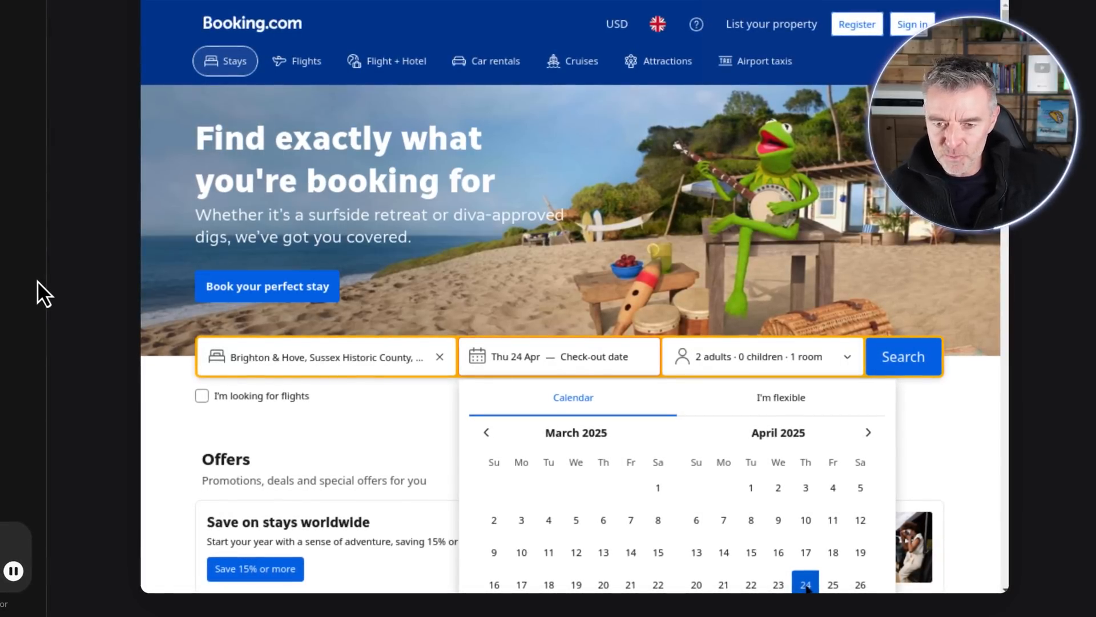
left_click(833, 584)
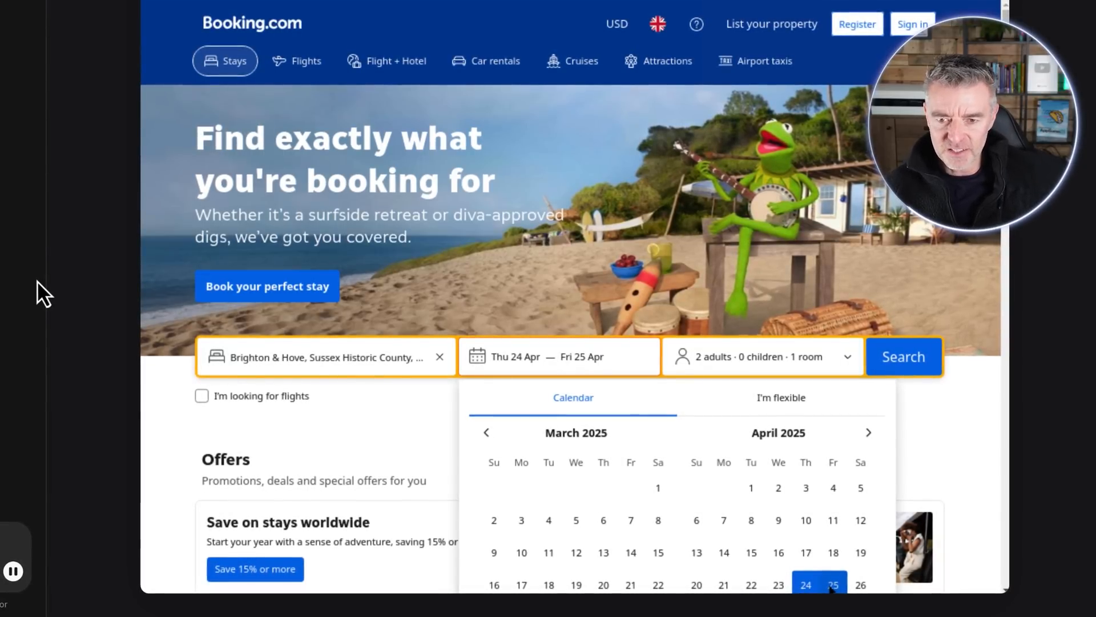
left_click(695, 584)
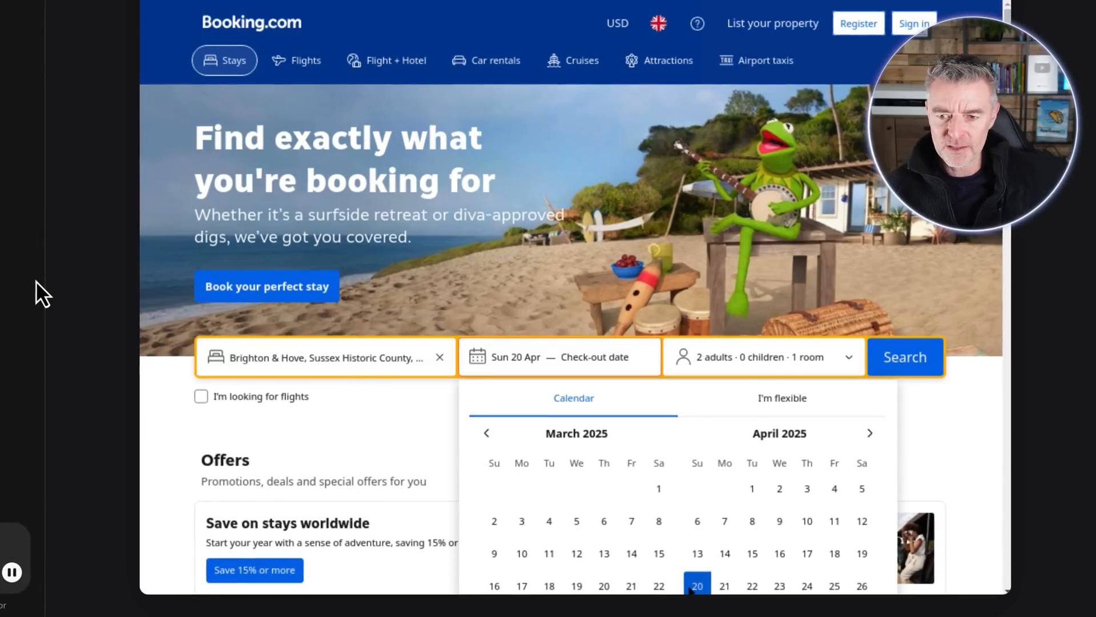
left_click(833, 586)
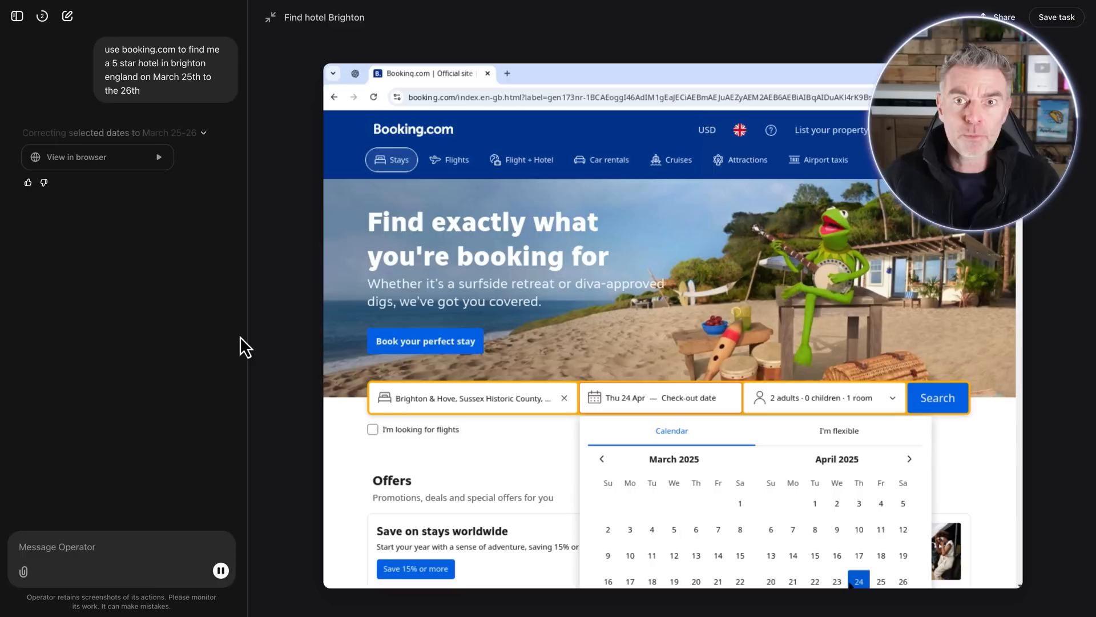
Watch the agent fumble the calendar, landing on 24–25 April instead of March
left_click(880, 582)
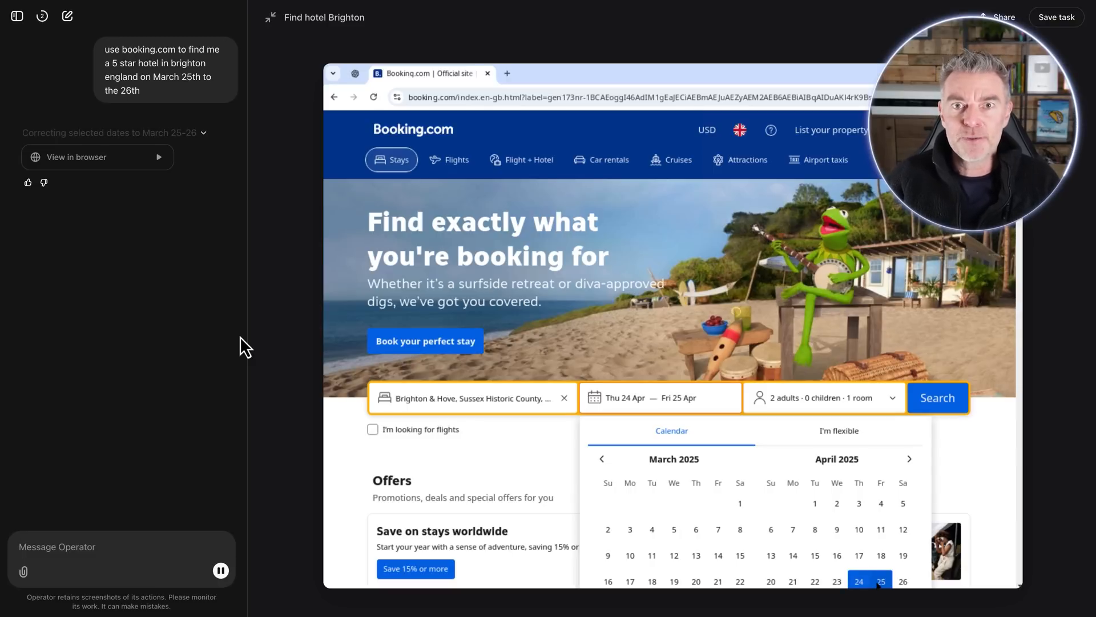
left_click(814, 582)
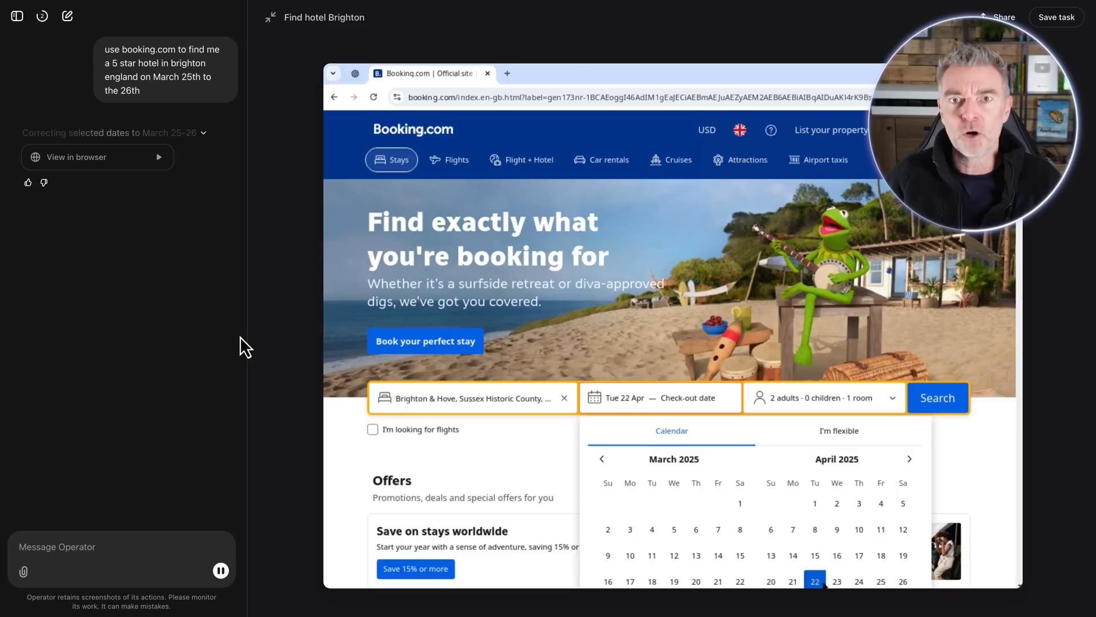
left_click(909, 459)
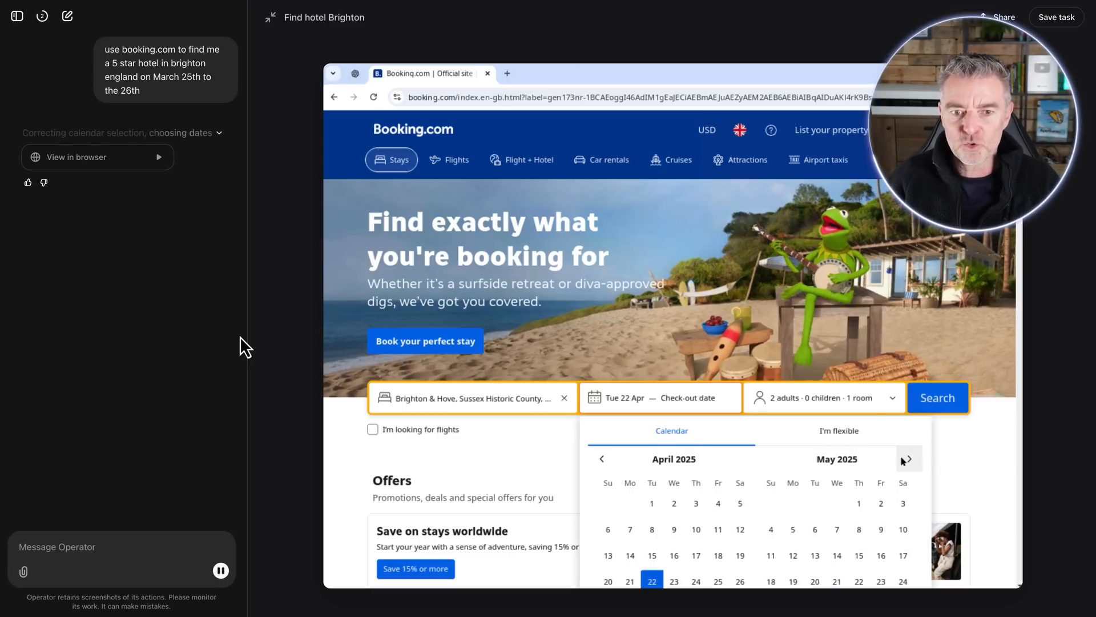
left_click(601, 460)
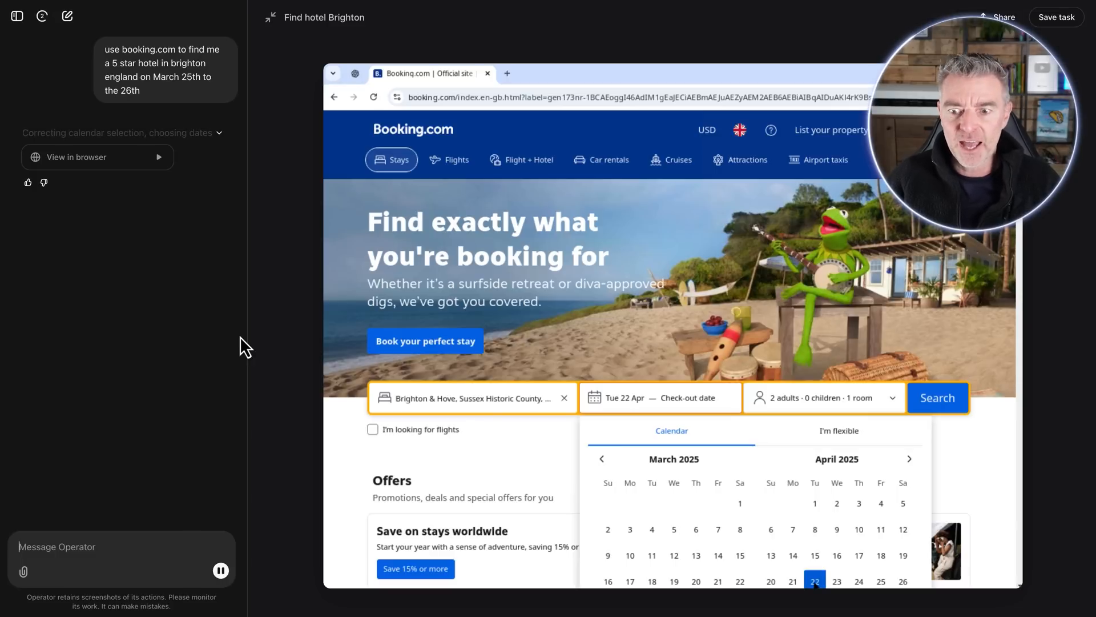
left_click(826, 581)
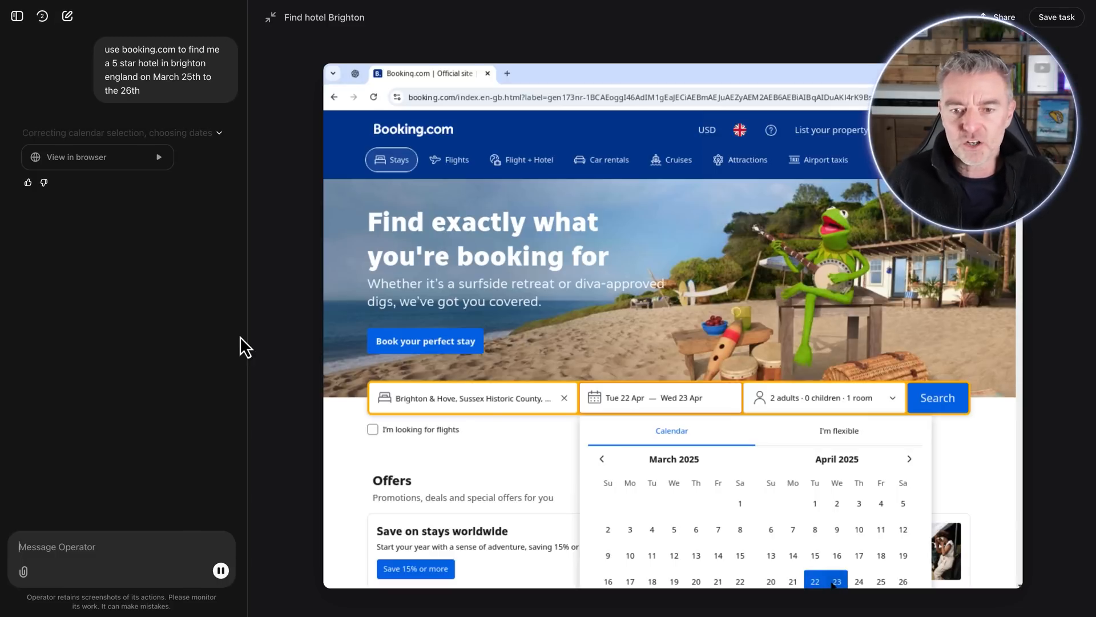
left_click(859, 581)
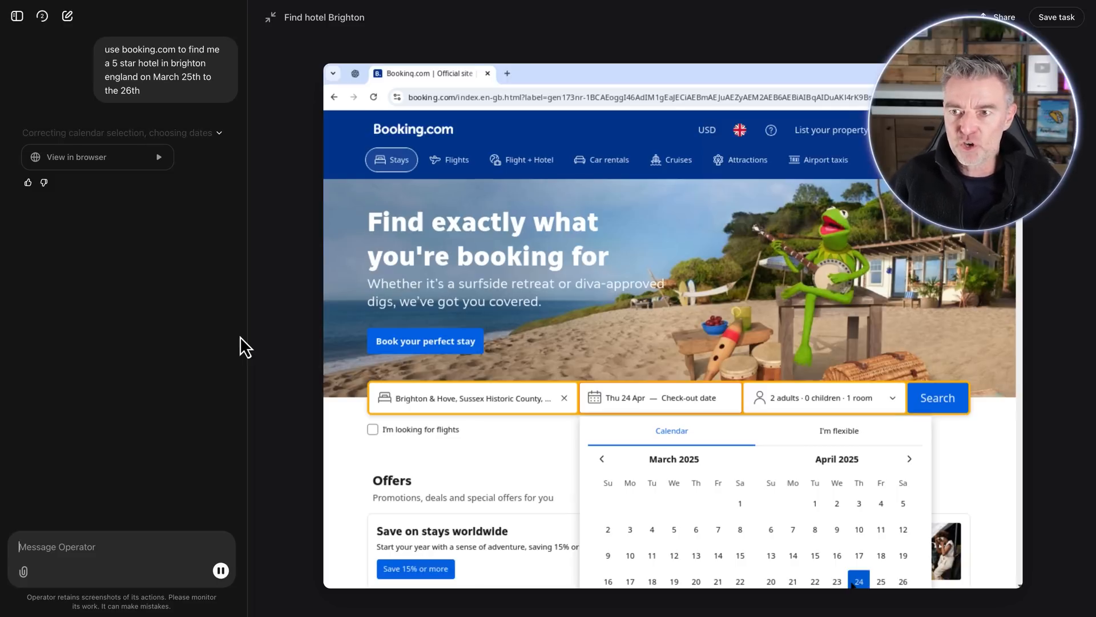
left_click(880, 581)
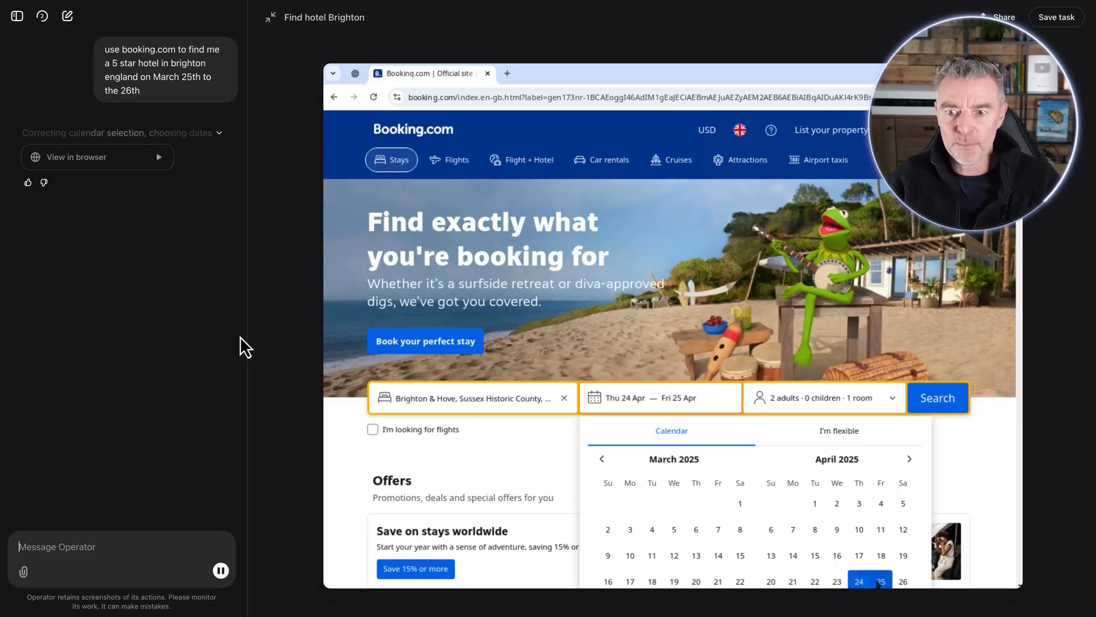
After the agent picks 11–18 March, take manual control of the browser
left_click(601, 459)
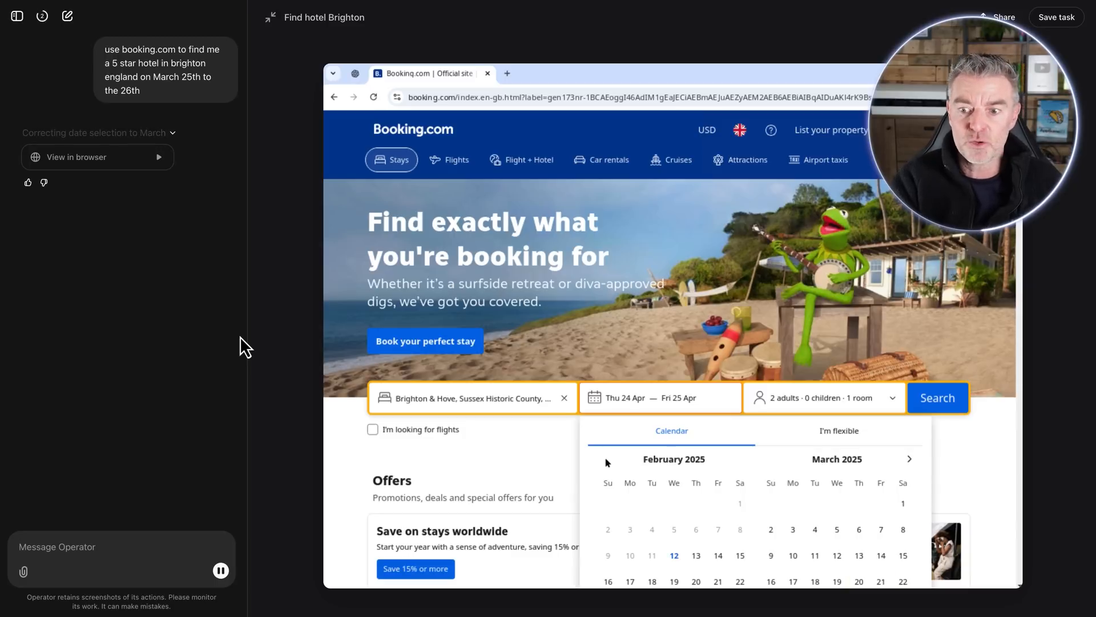
left_click(814, 555)
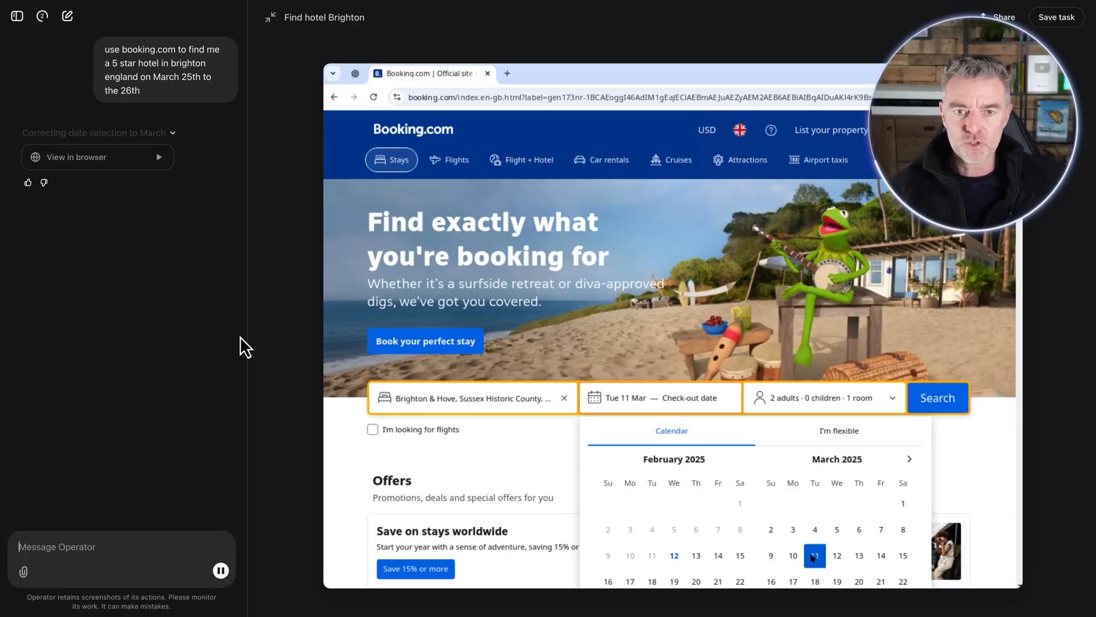
left_click(814, 582)
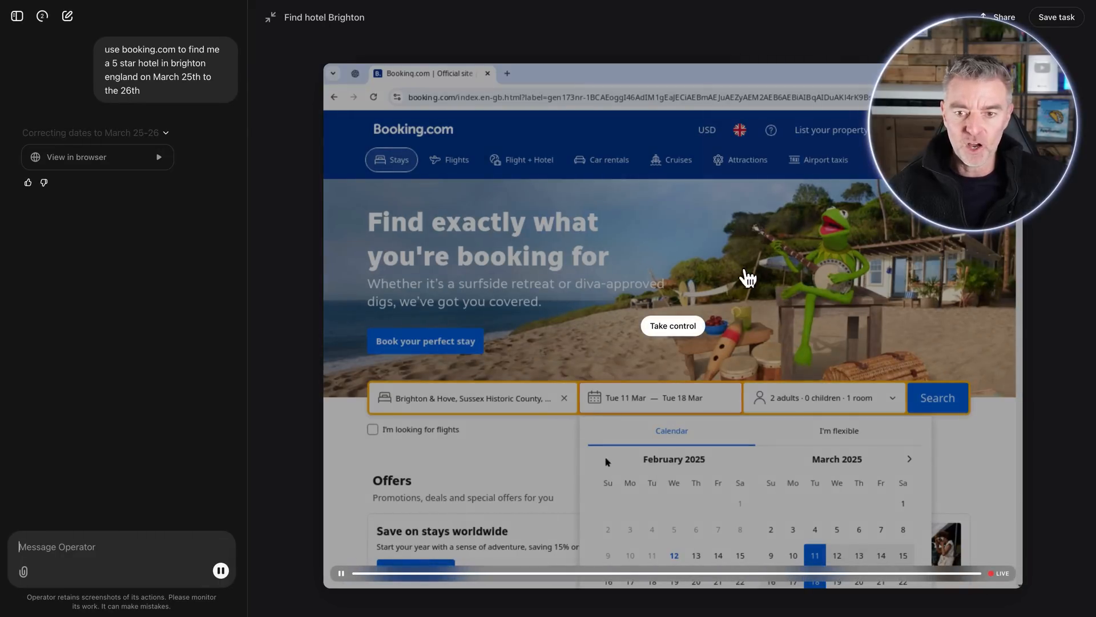
left_click(672, 325)
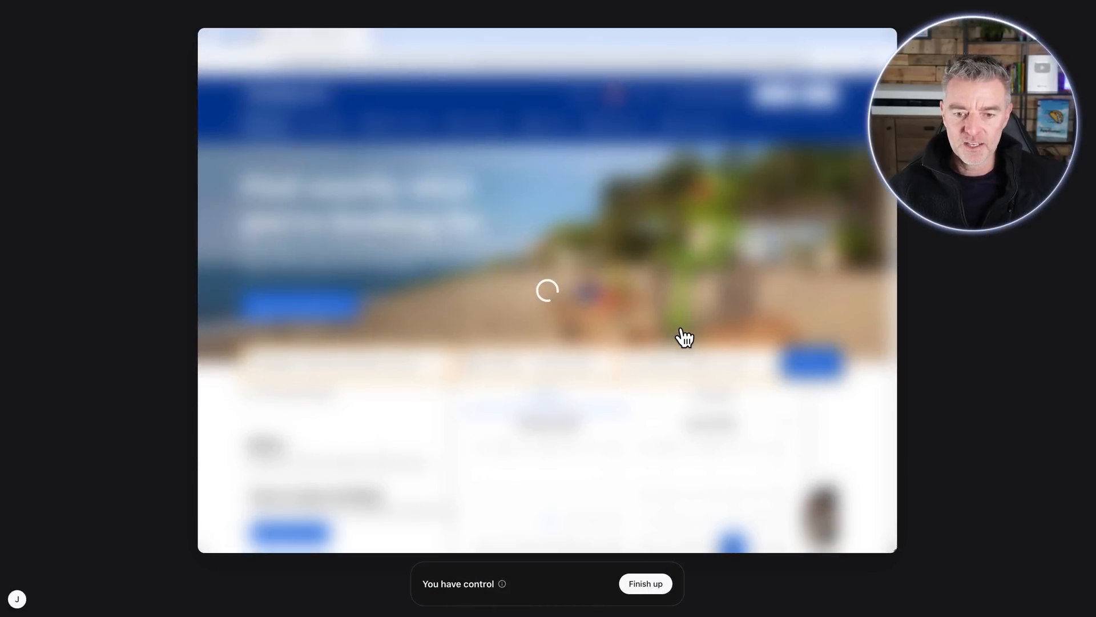
mouse_move(622, 353)
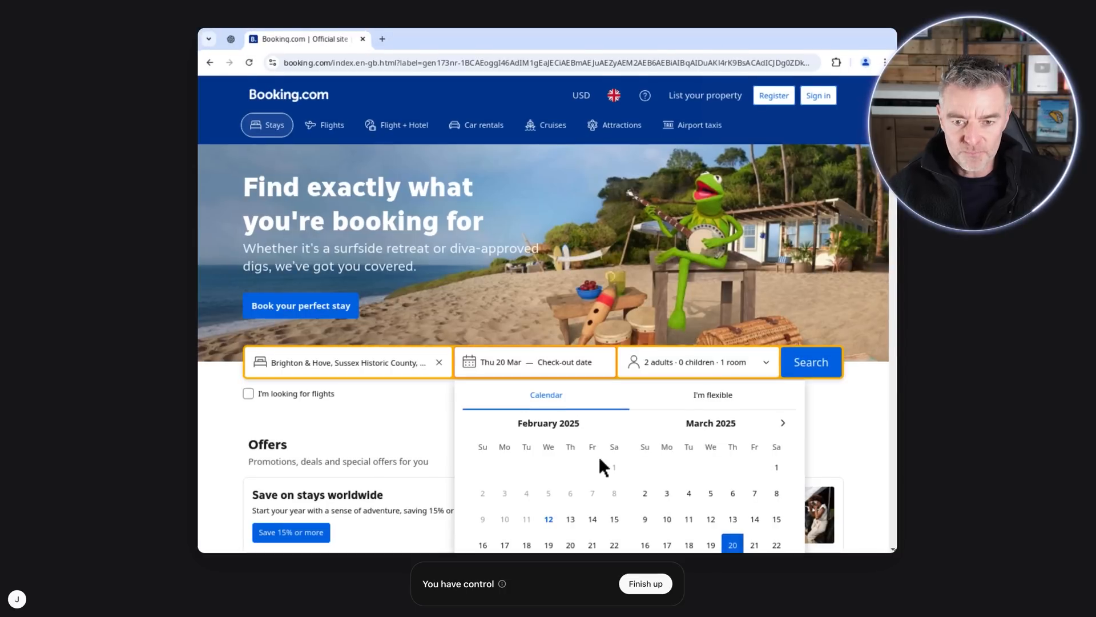
Set the stay to 25–26 March in the Booking.com calendar
scroll("down", 3)
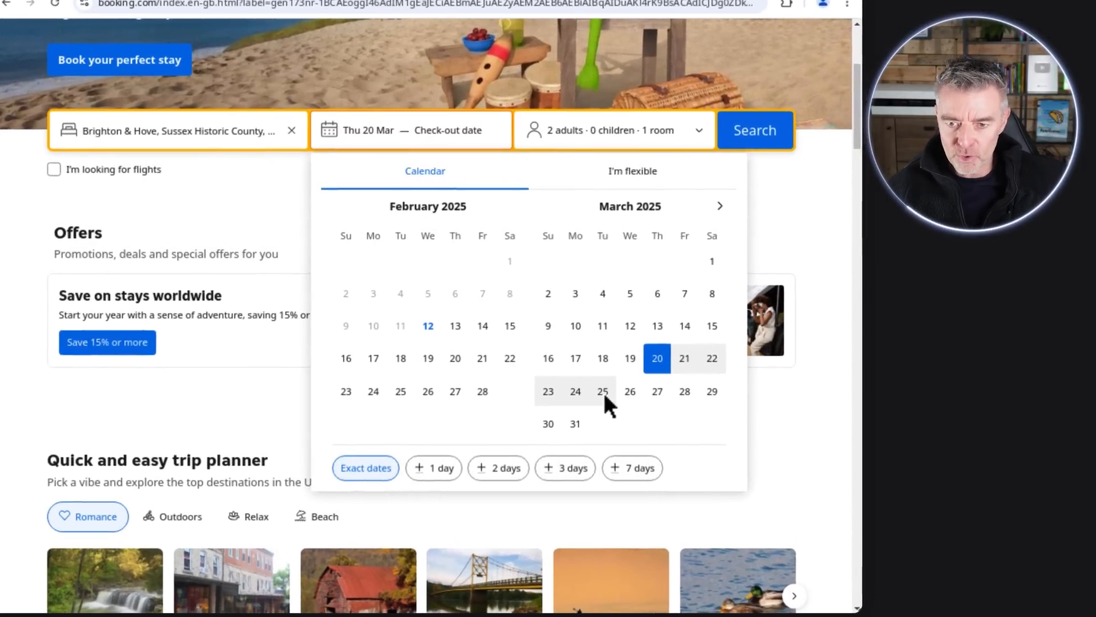
left_click(601, 391)
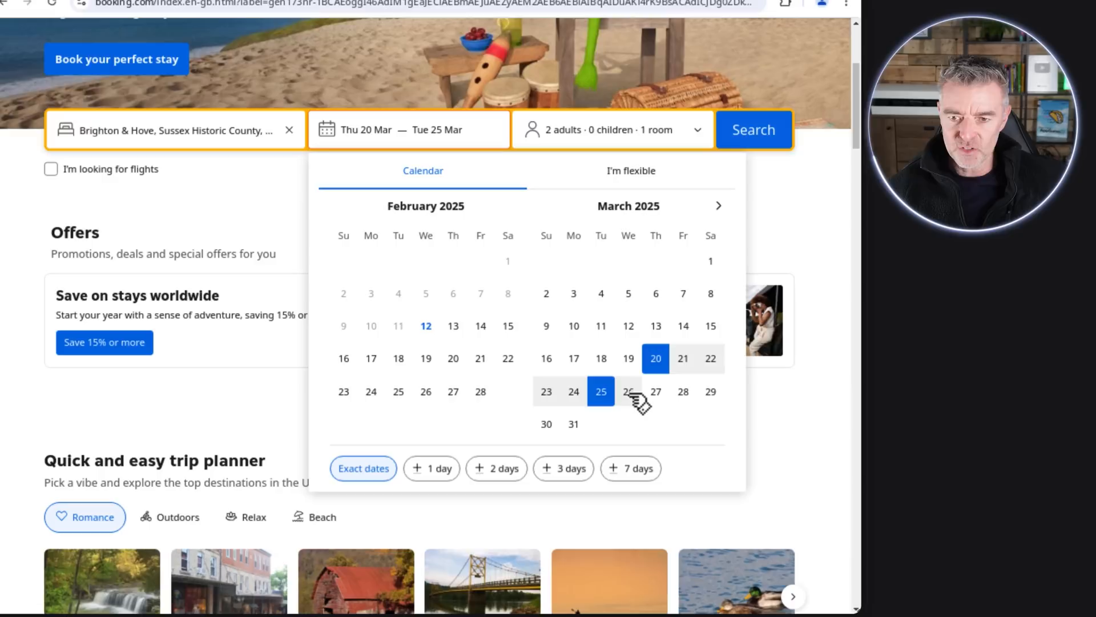
left_click(627, 390)
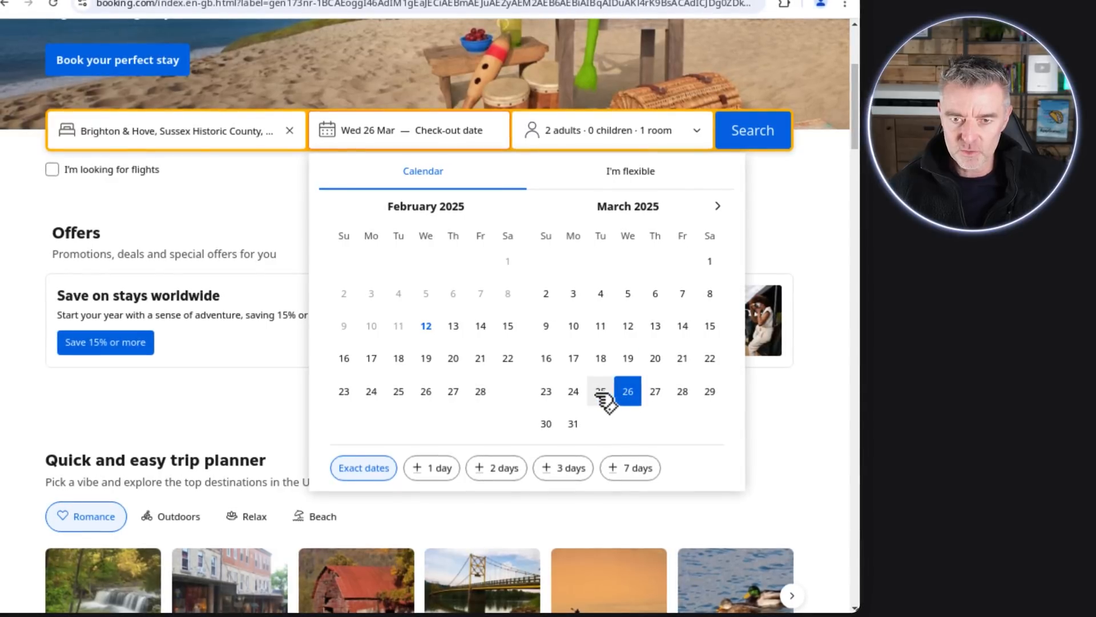
left_click(599, 390)
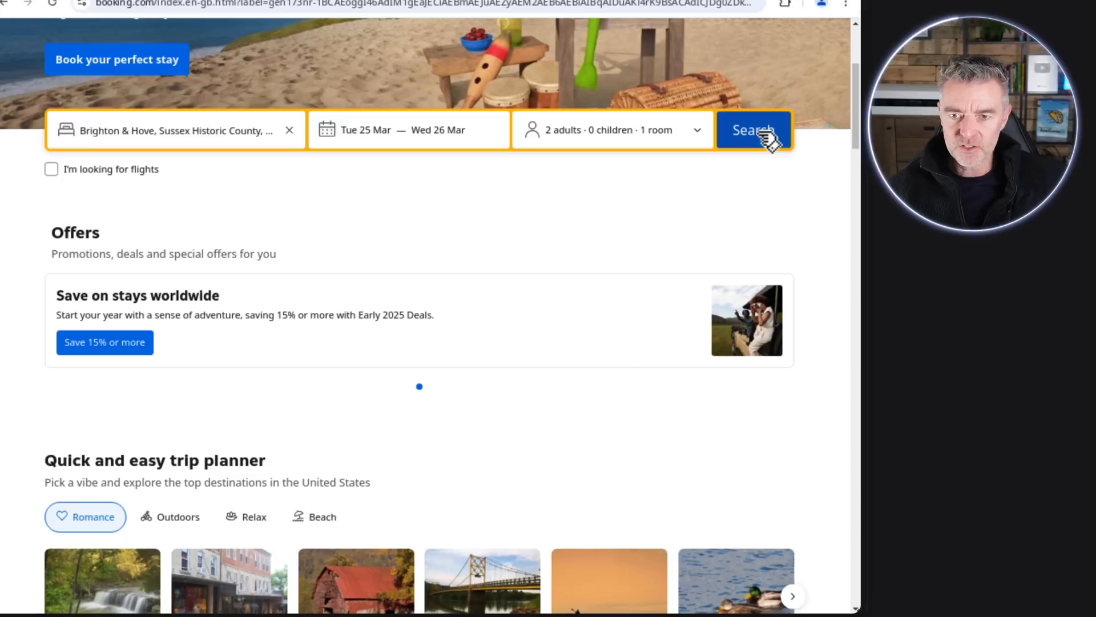
Run the search for 352 Brighton & Hove properties and finish manual control
left_click(754, 131)
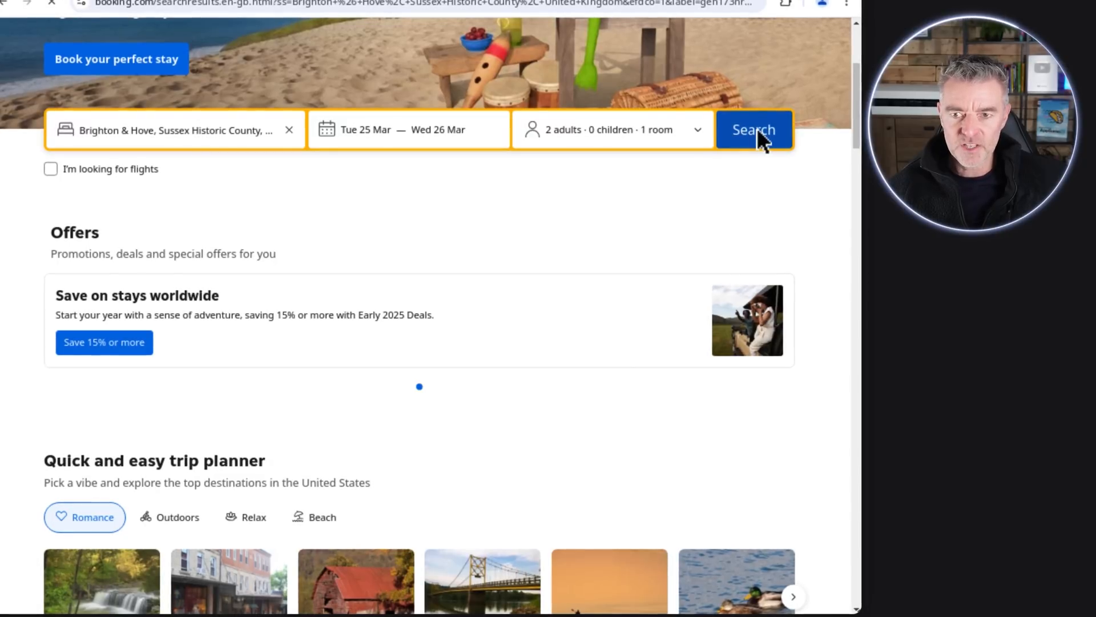
left_click(754, 129)
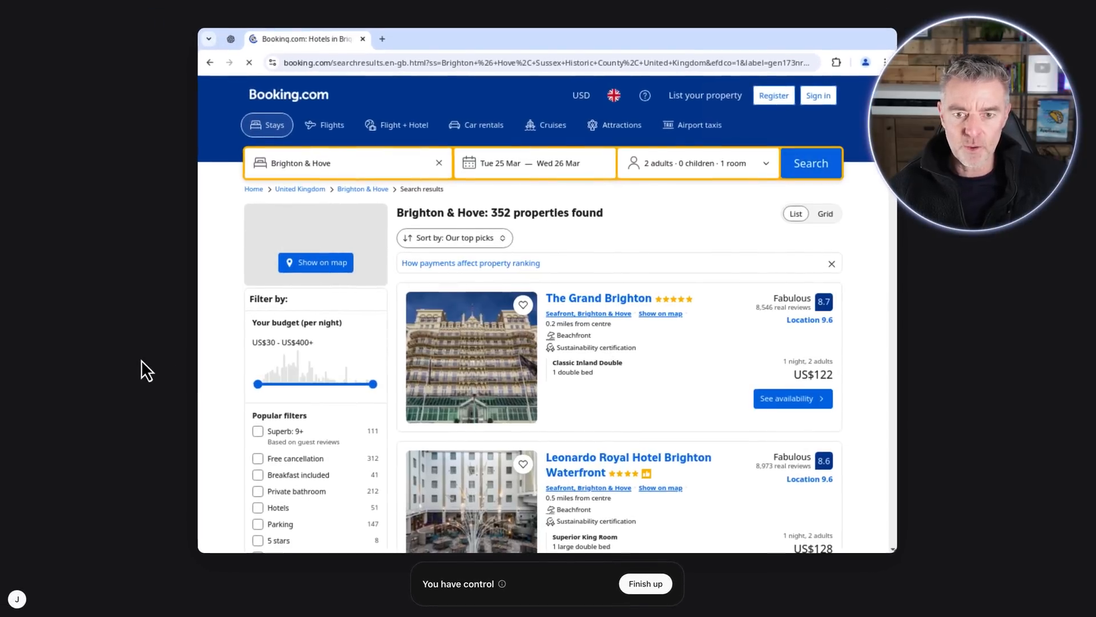
left_click(644, 583)
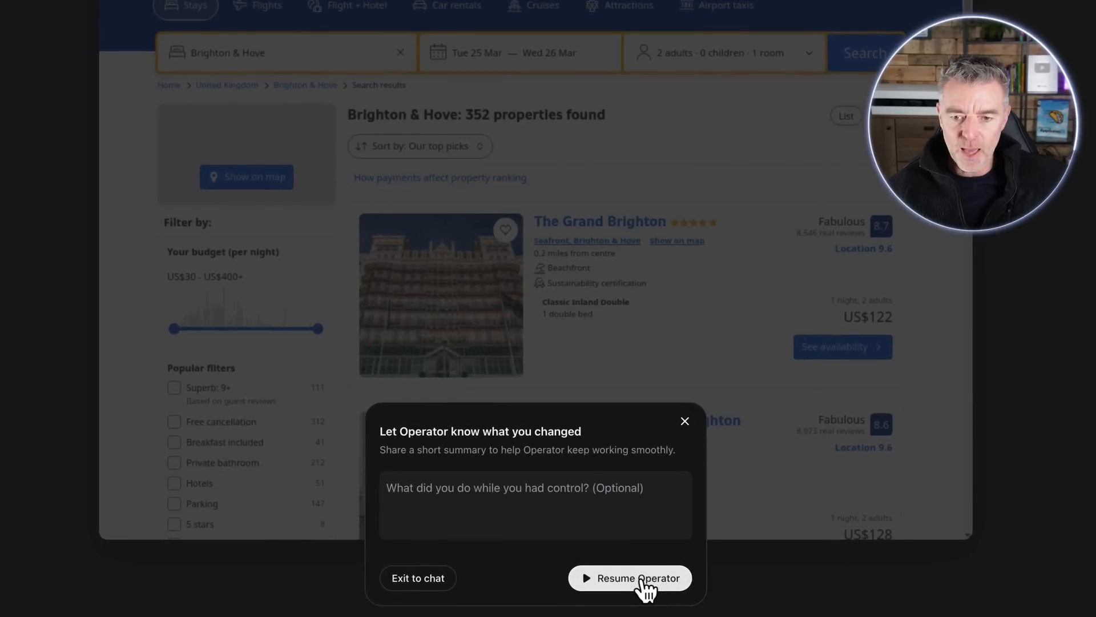
Resume Operator and narrow results to the 8 five-star properties
left_click(630, 578)
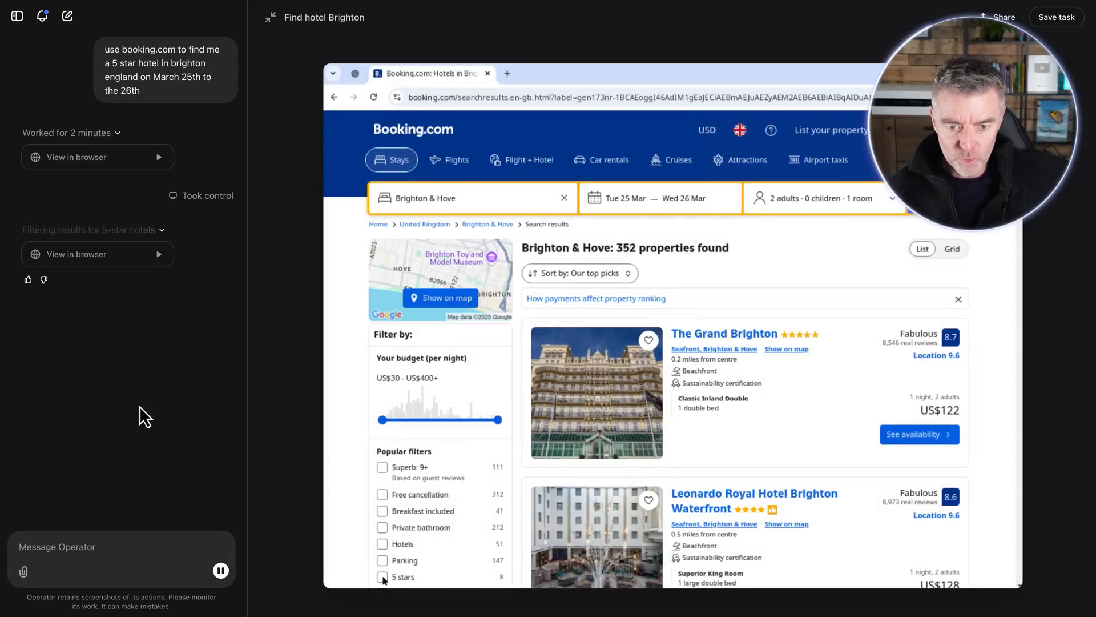
left_click(381, 575)
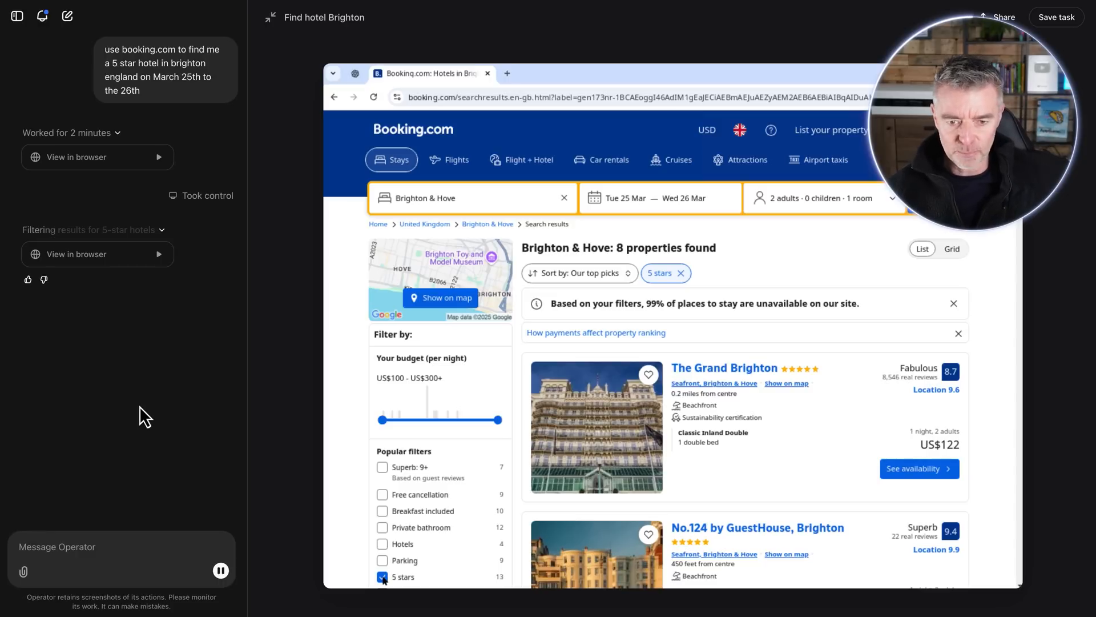
Scroll through the five-star results, then return to the ChatGPT chat
scroll("down", 3)
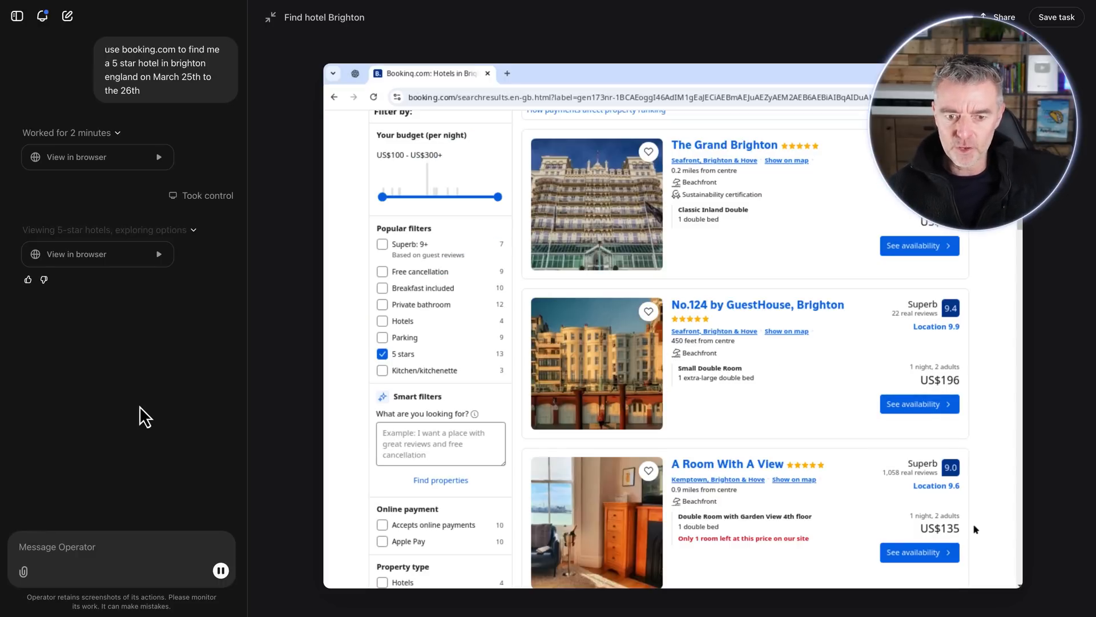
scroll("down", 3)
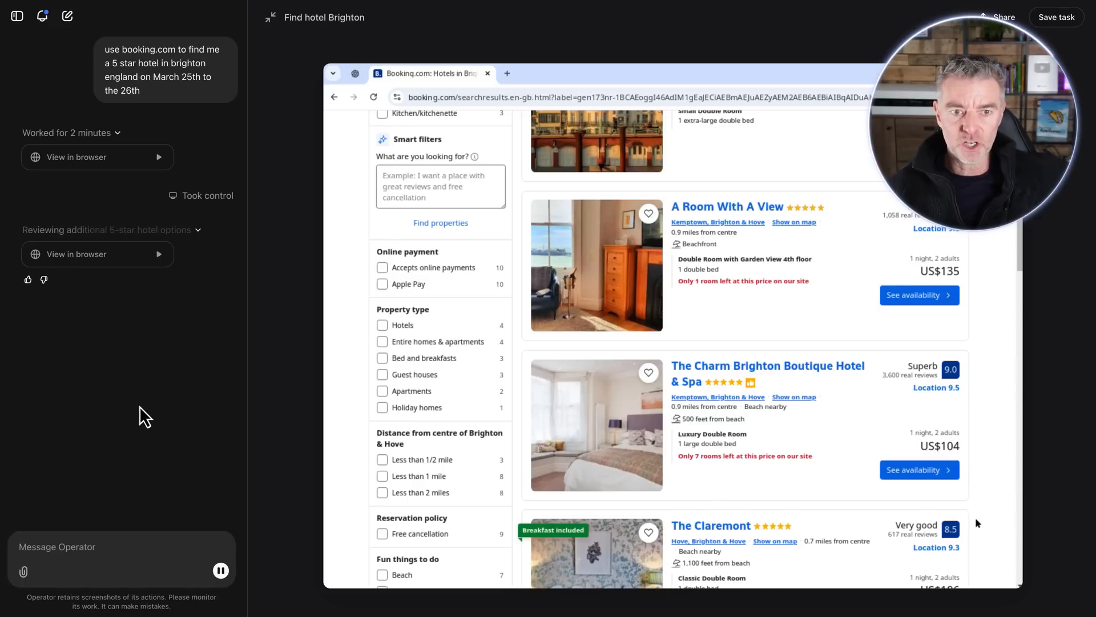
scroll("down", 3)
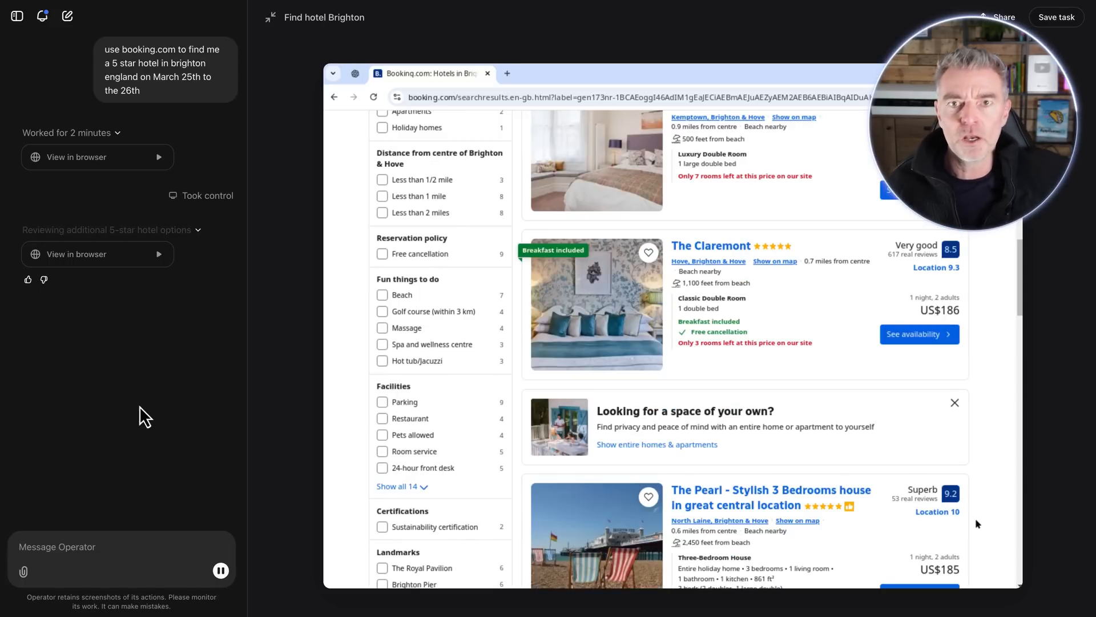
scroll("down", 3)
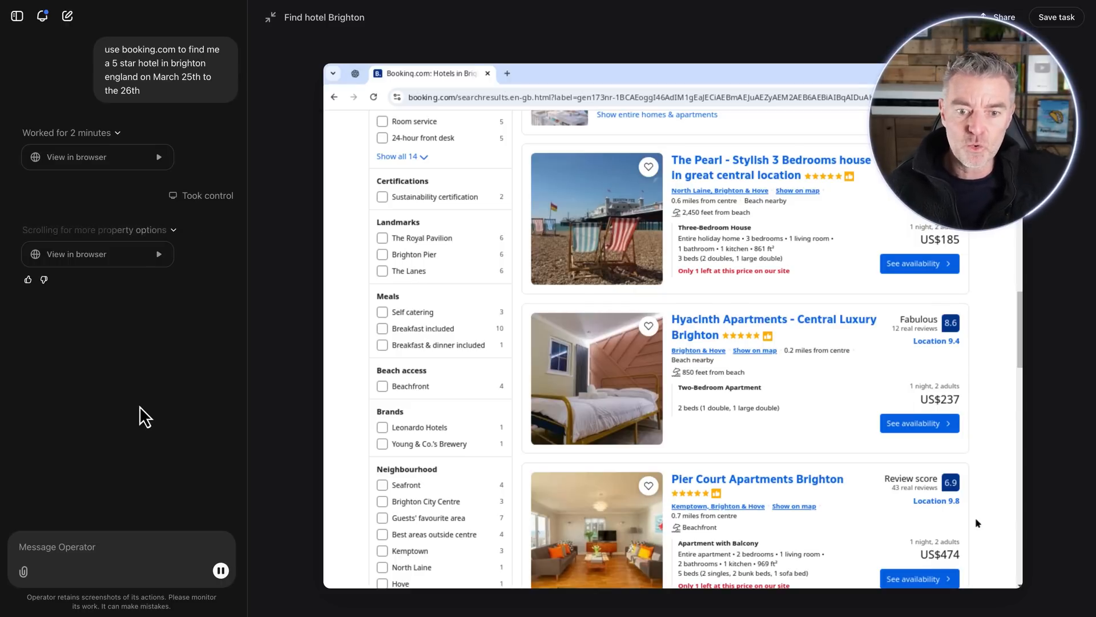
scroll("down", 3)
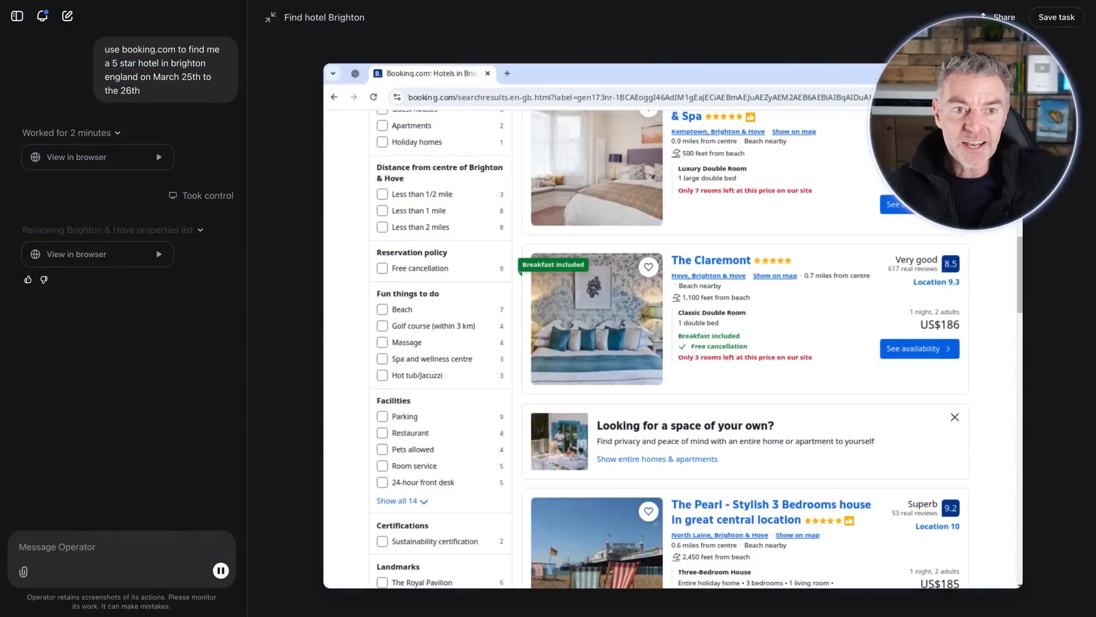
left_click(382, 178)
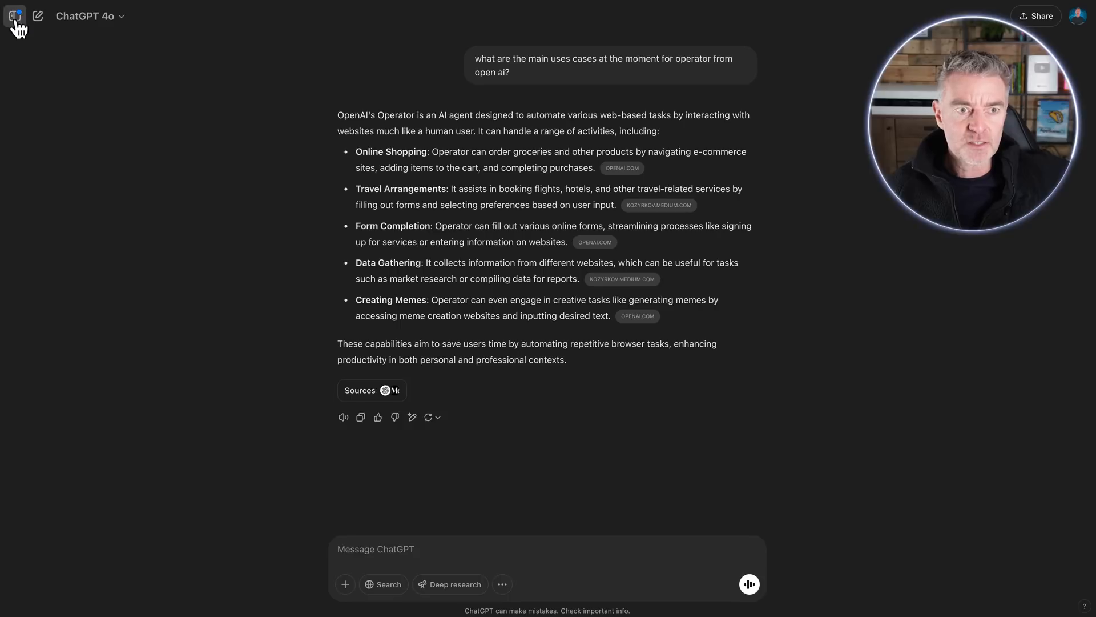
Show the ChatGPT sidebar listing Operator, custom GPTs and recent chats
left_click(14, 16)
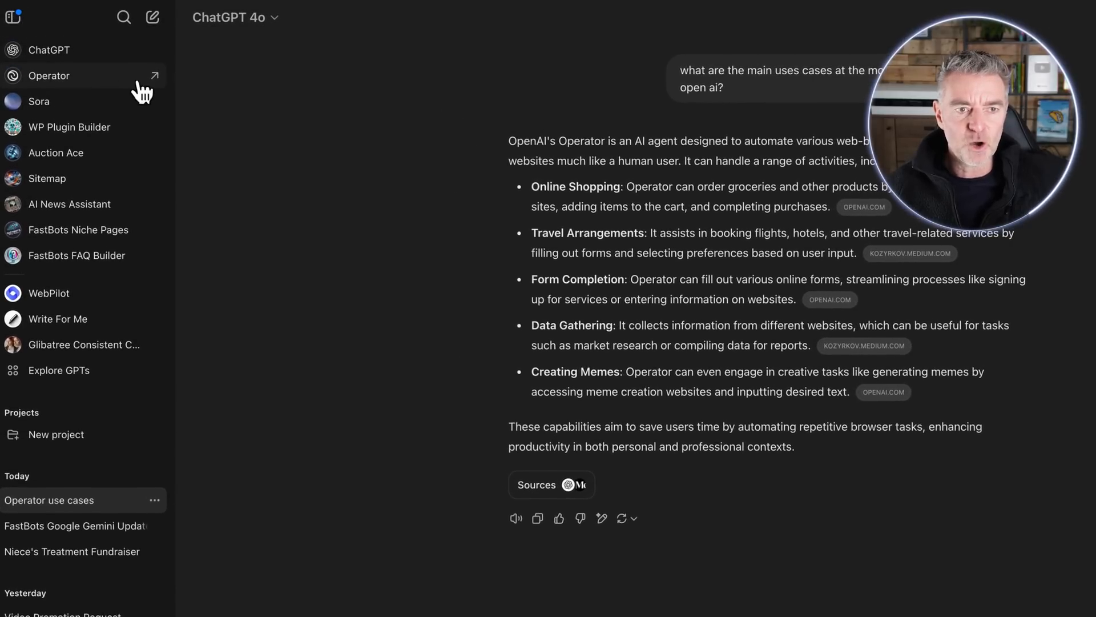
mouse_move(170, 105)
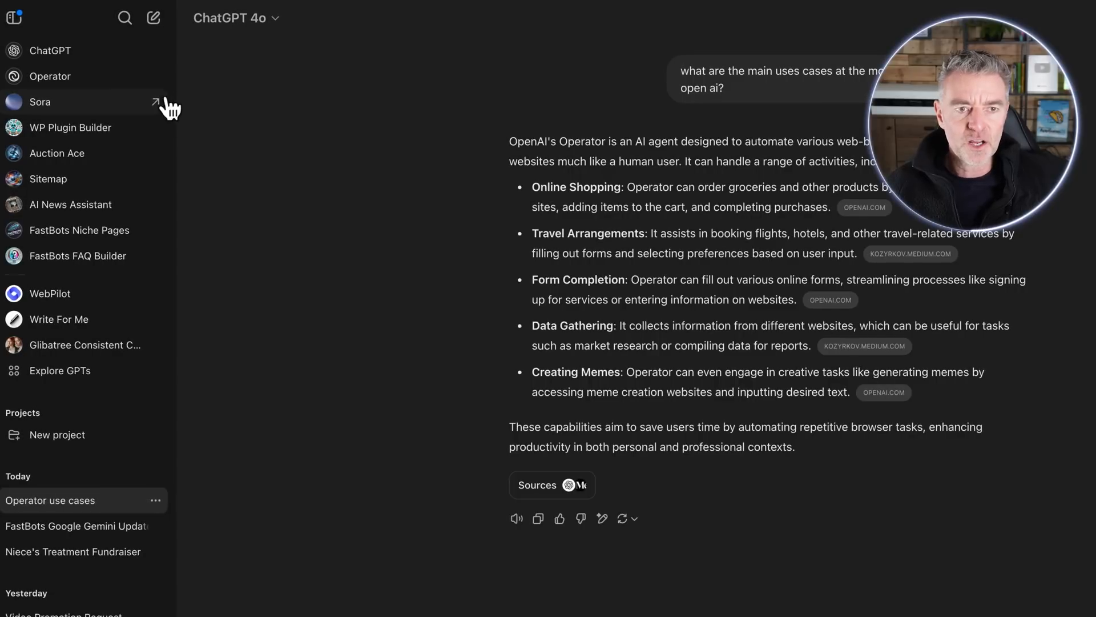